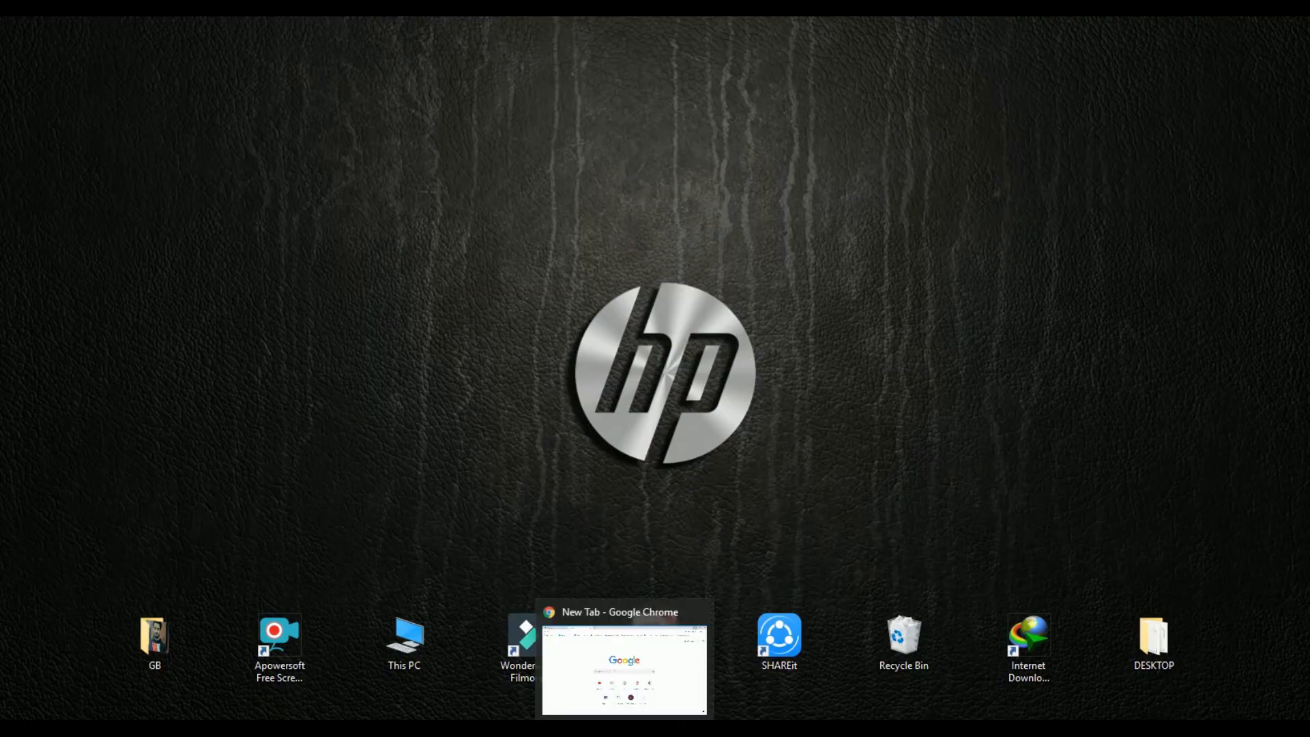
Bring Chrome forward and reach the installed Extensions page via More tools
left_click(624, 661)
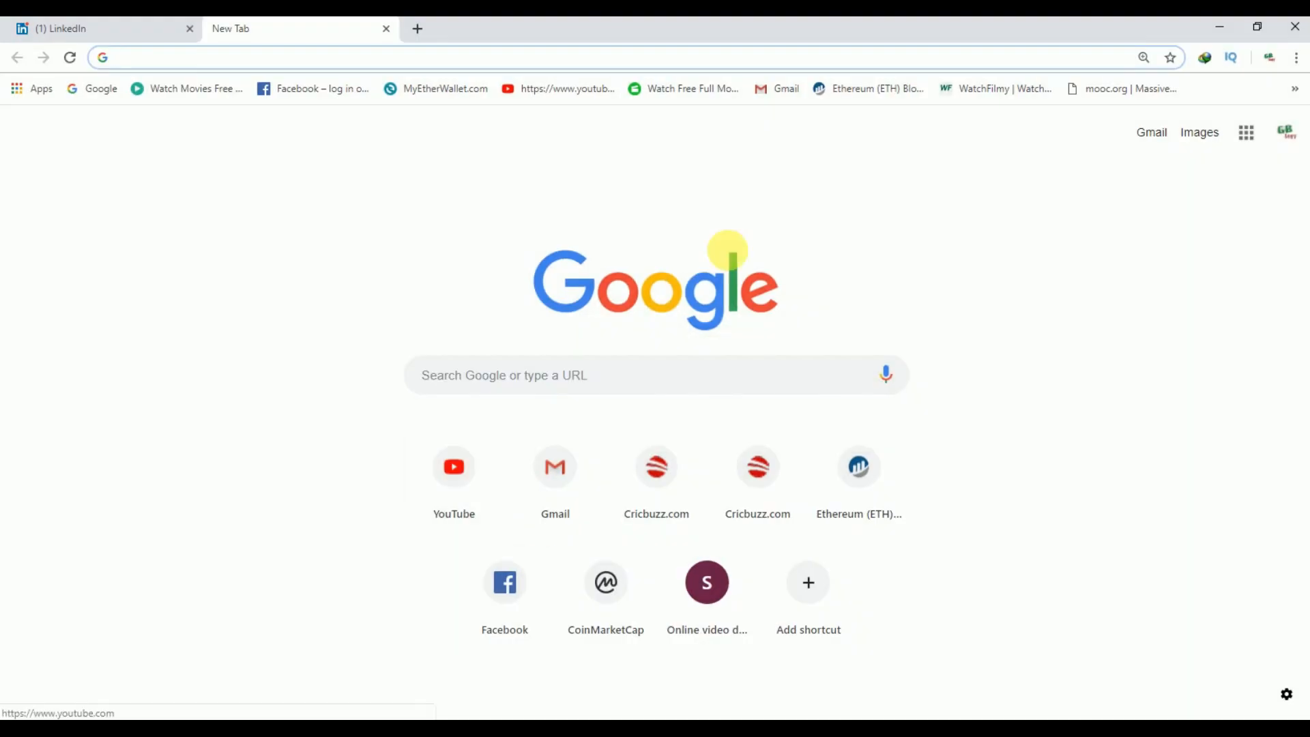
mouse_move(1297, 57)
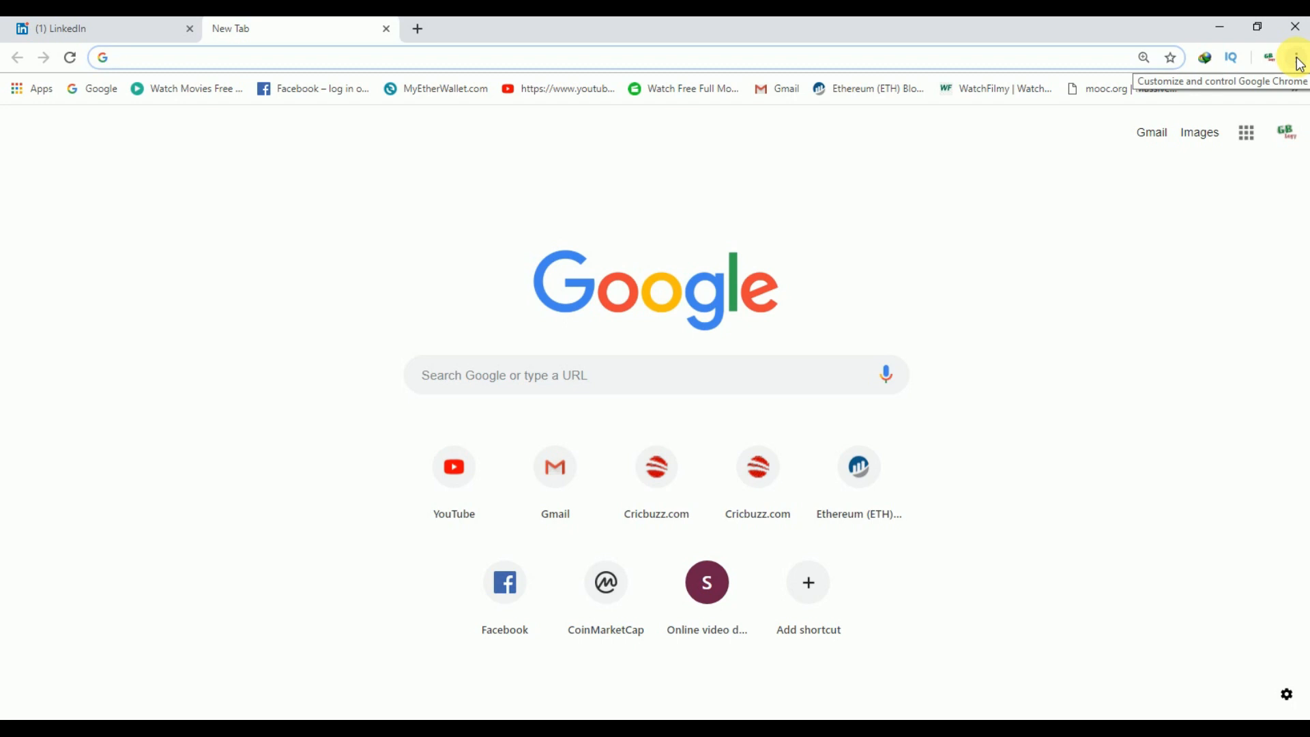
left_click(1296, 57)
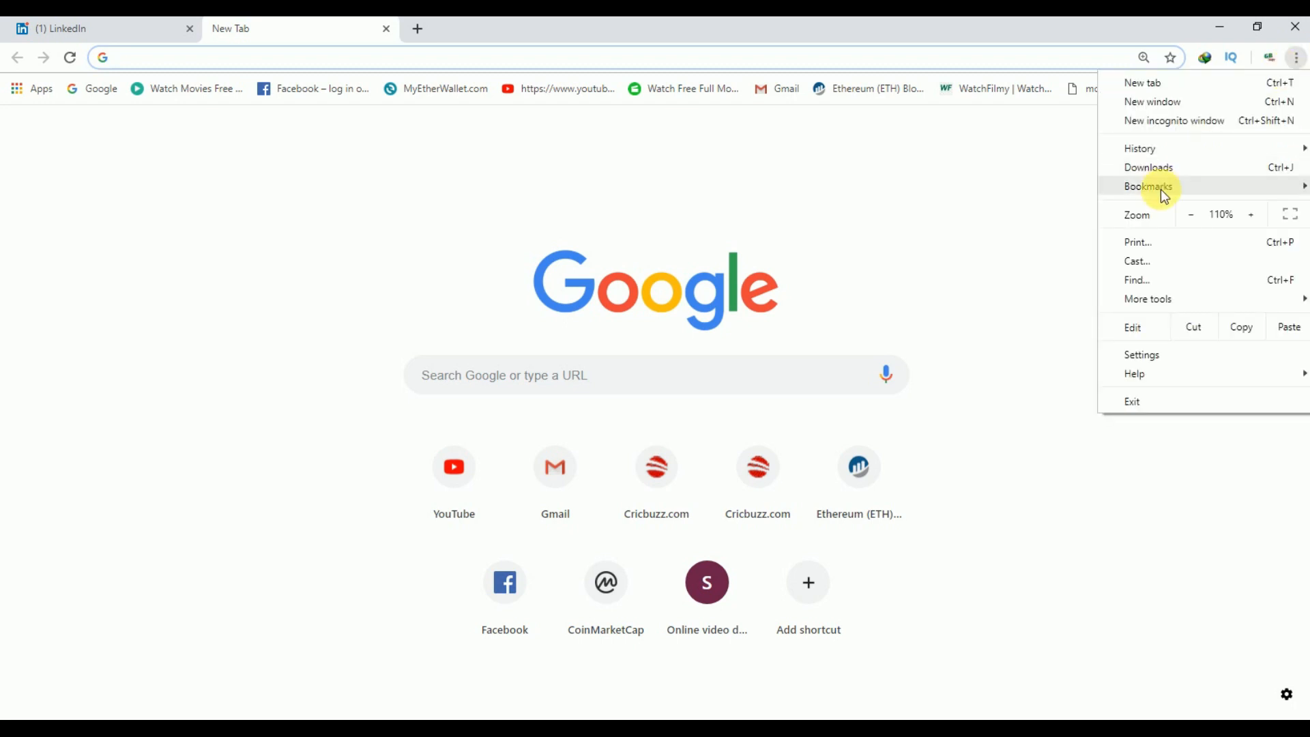
left_click(1147, 299)
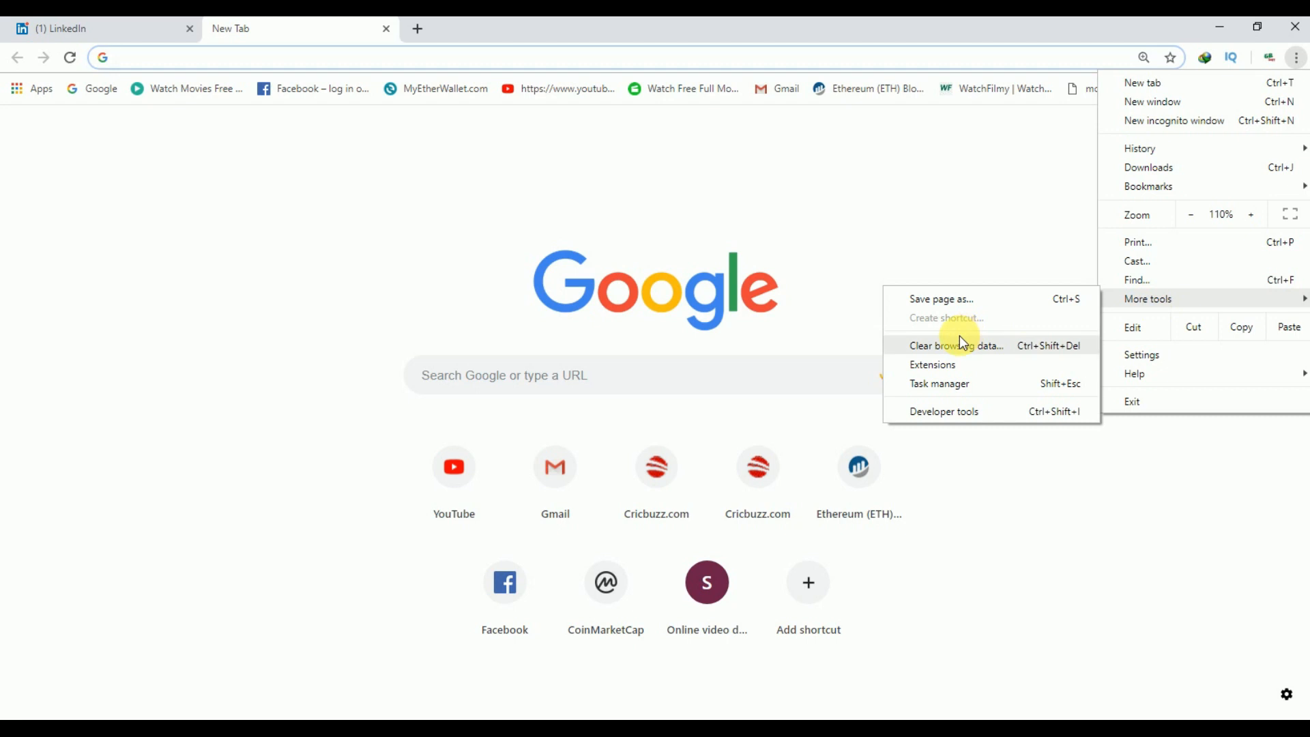
left_click(932, 364)
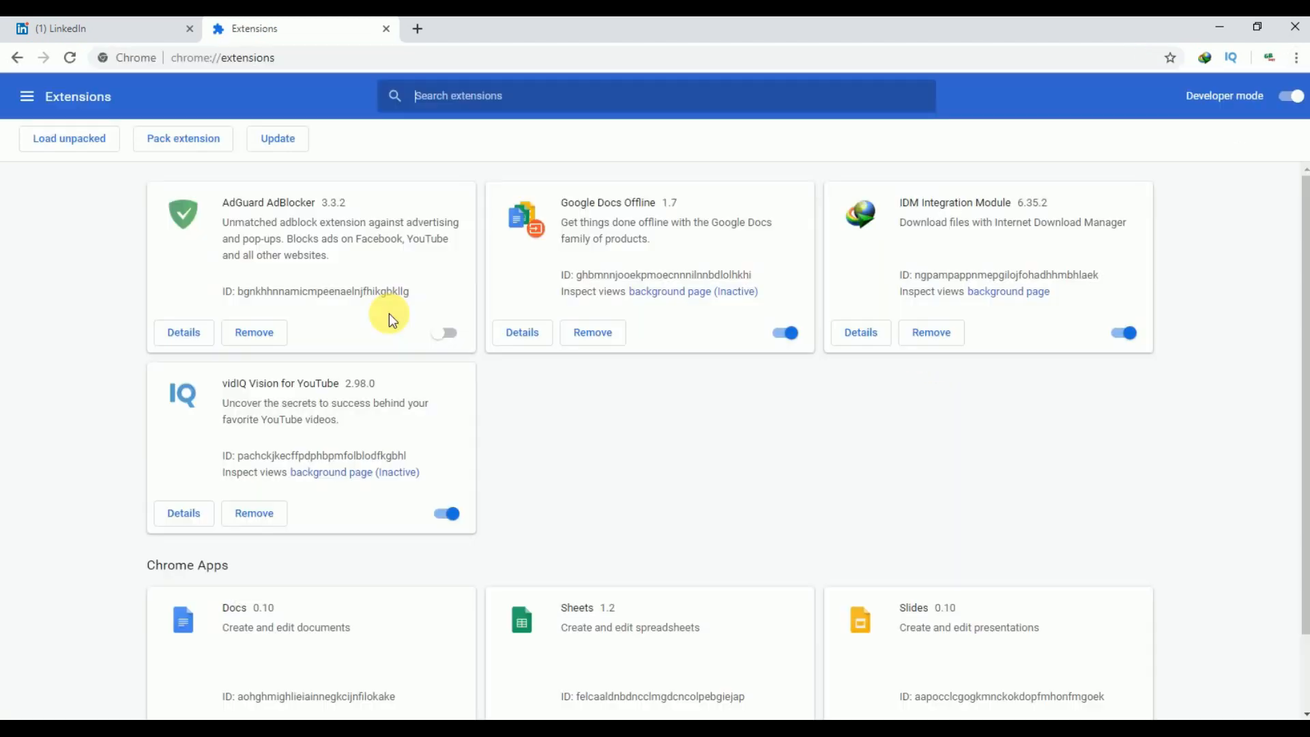
mouse_move(28, 95)
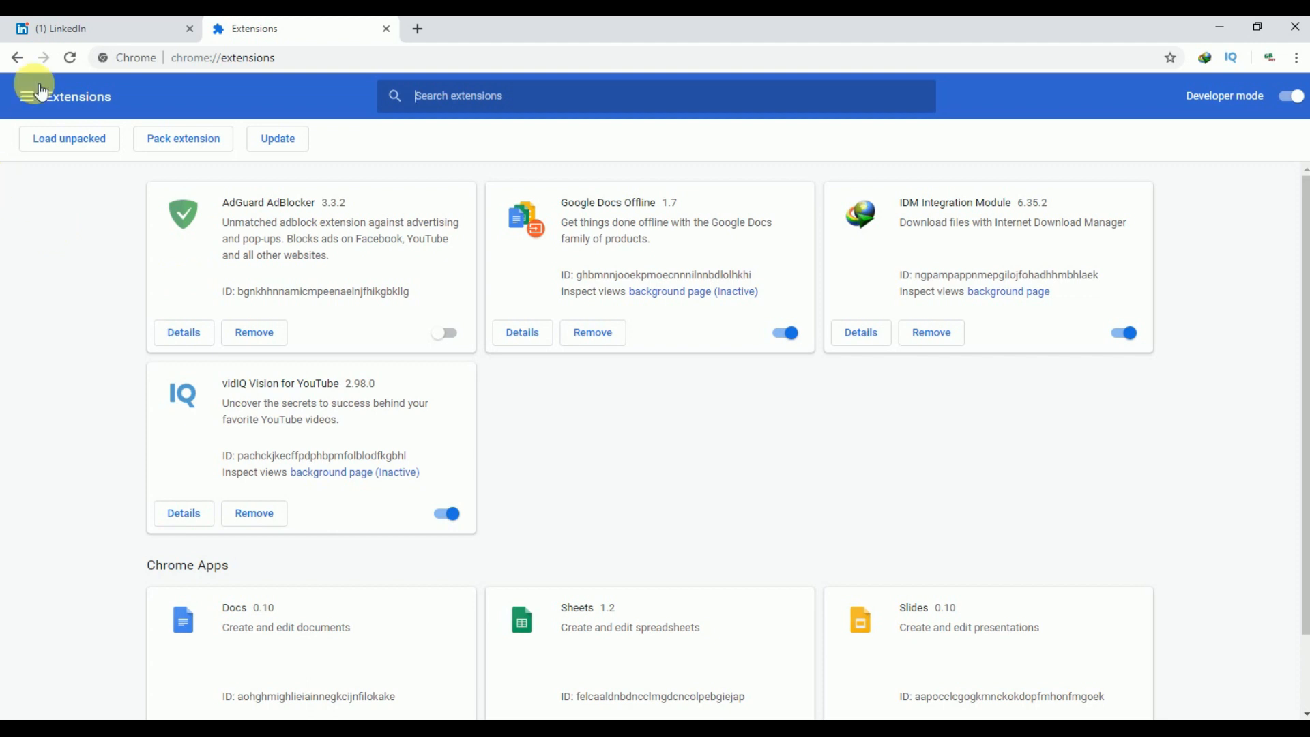
From the extensions side menu, launch the Chrome Web Store in a new tab
left_click(29, 95)
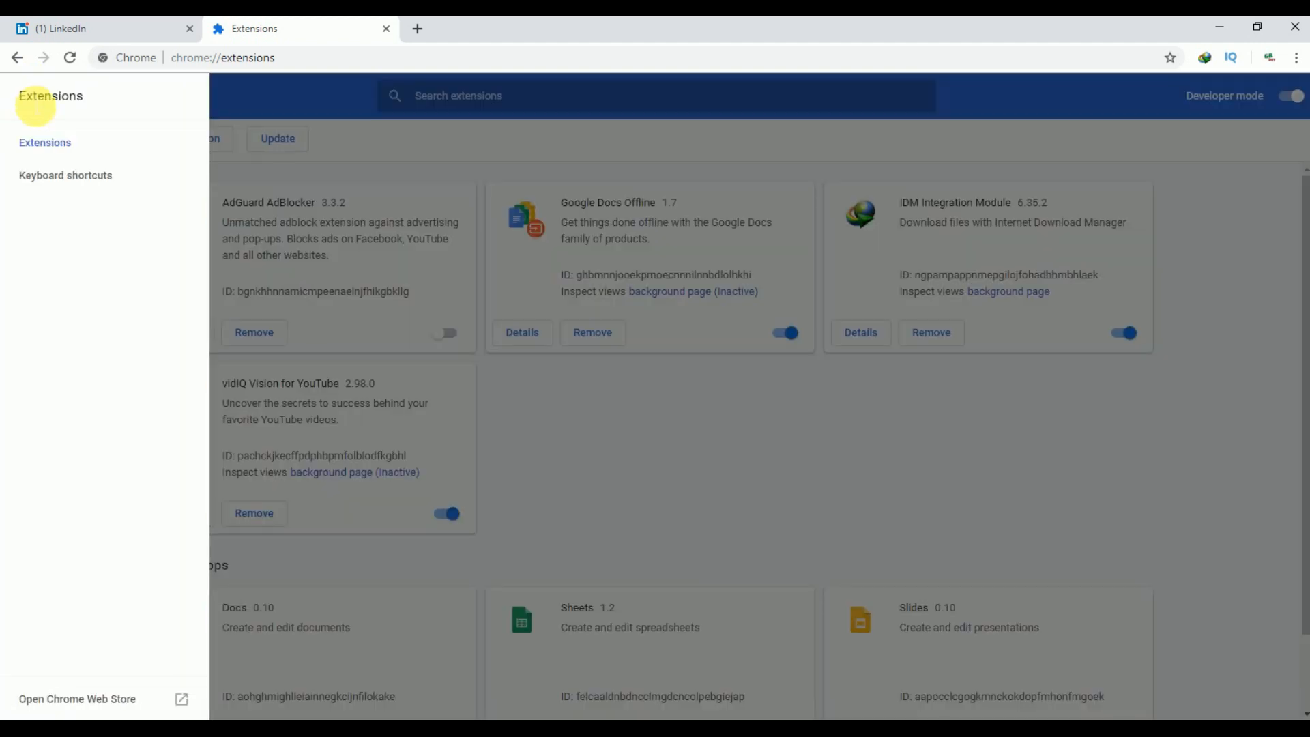
mouse_move(77, 699)
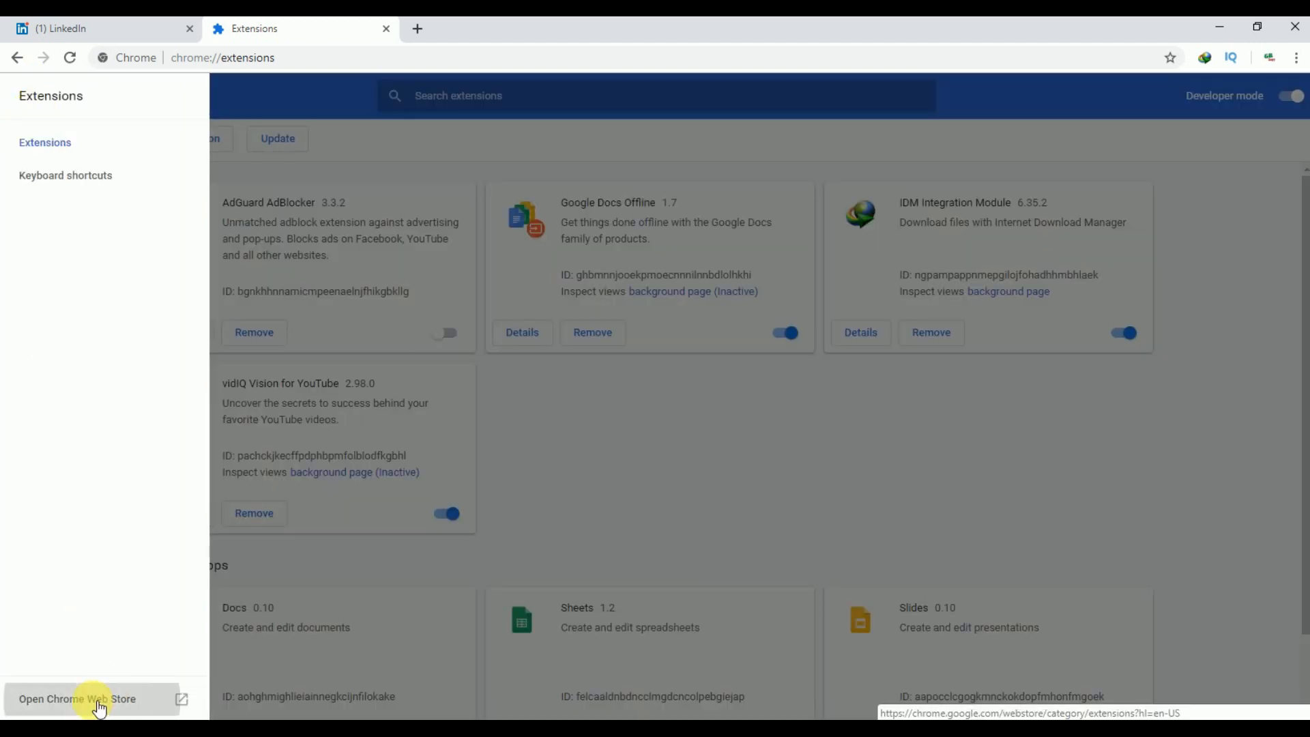
left_click(76, 699)
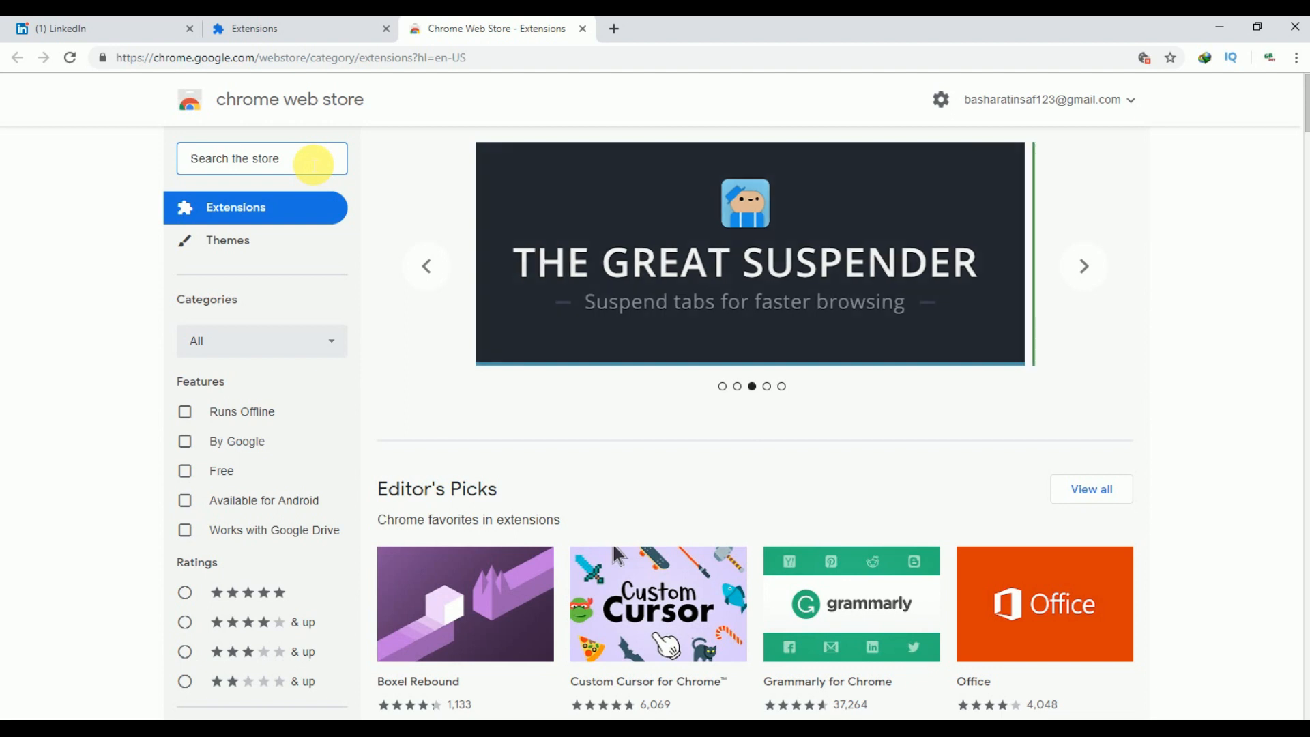
Search the store for 'mail' and pick the Mailtrack suggestion
type("ma")
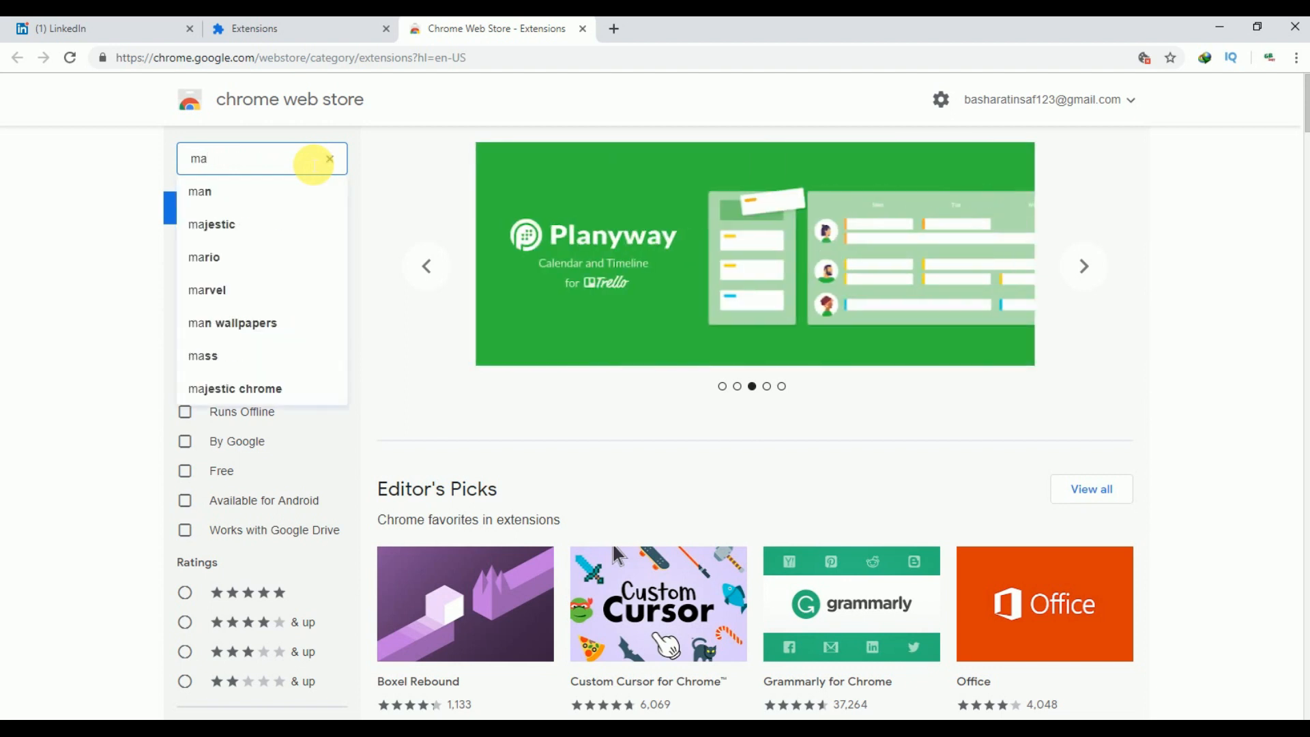
type("il")
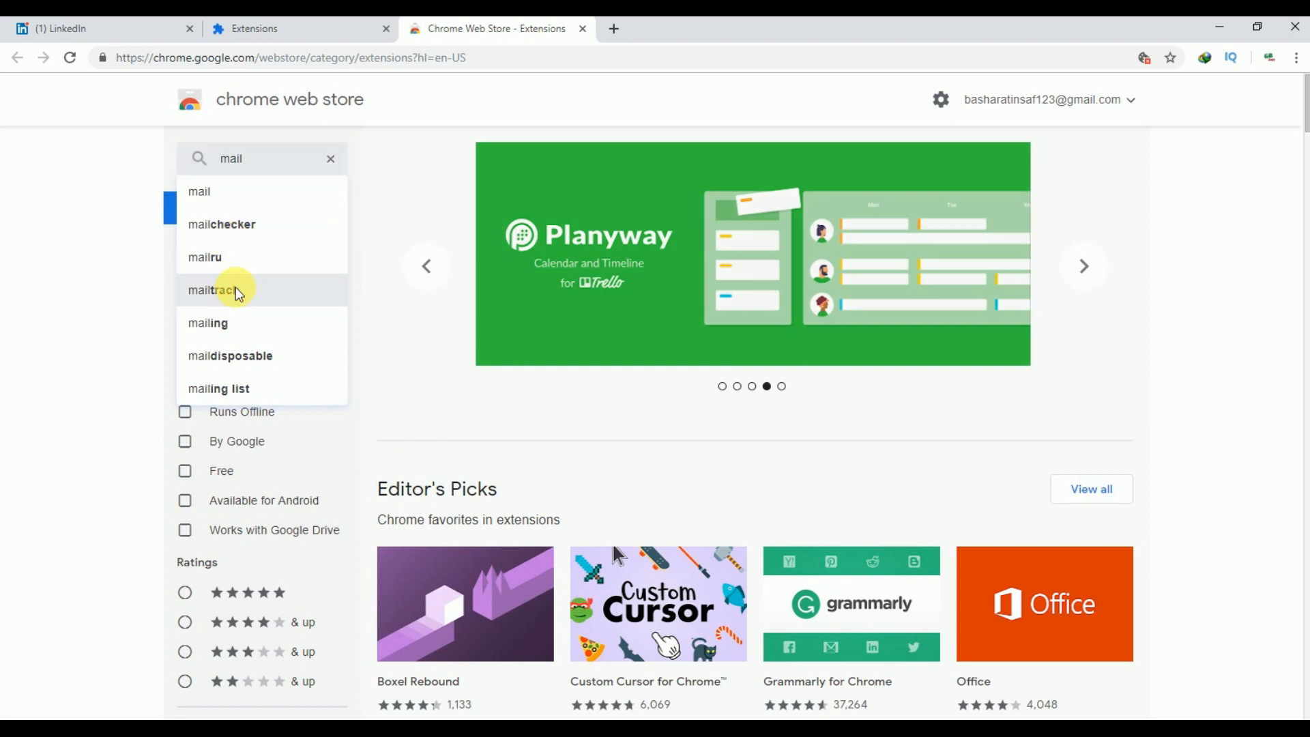
left_click(216, 289)
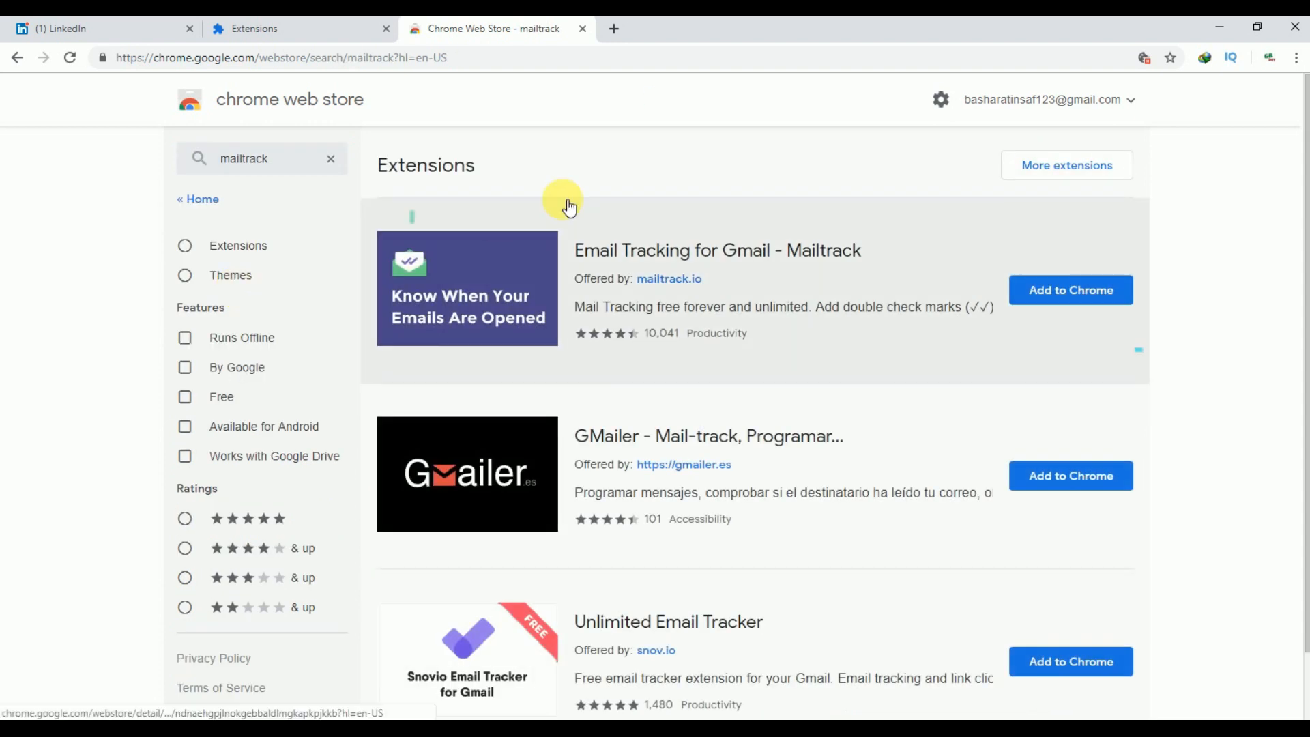
mouse_move(723, 177)
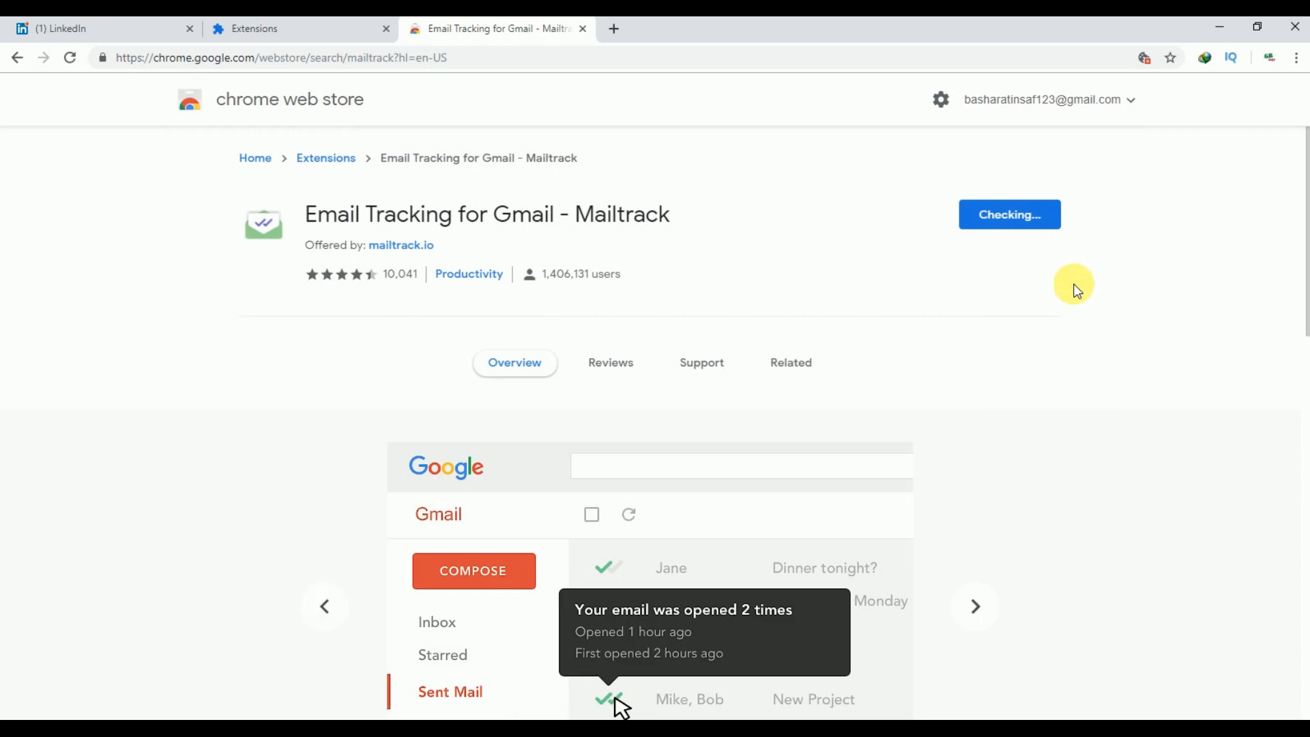
Add the Email Tracking for Gmail - Mailtrack extension and confirm
left_click(1009, 214)
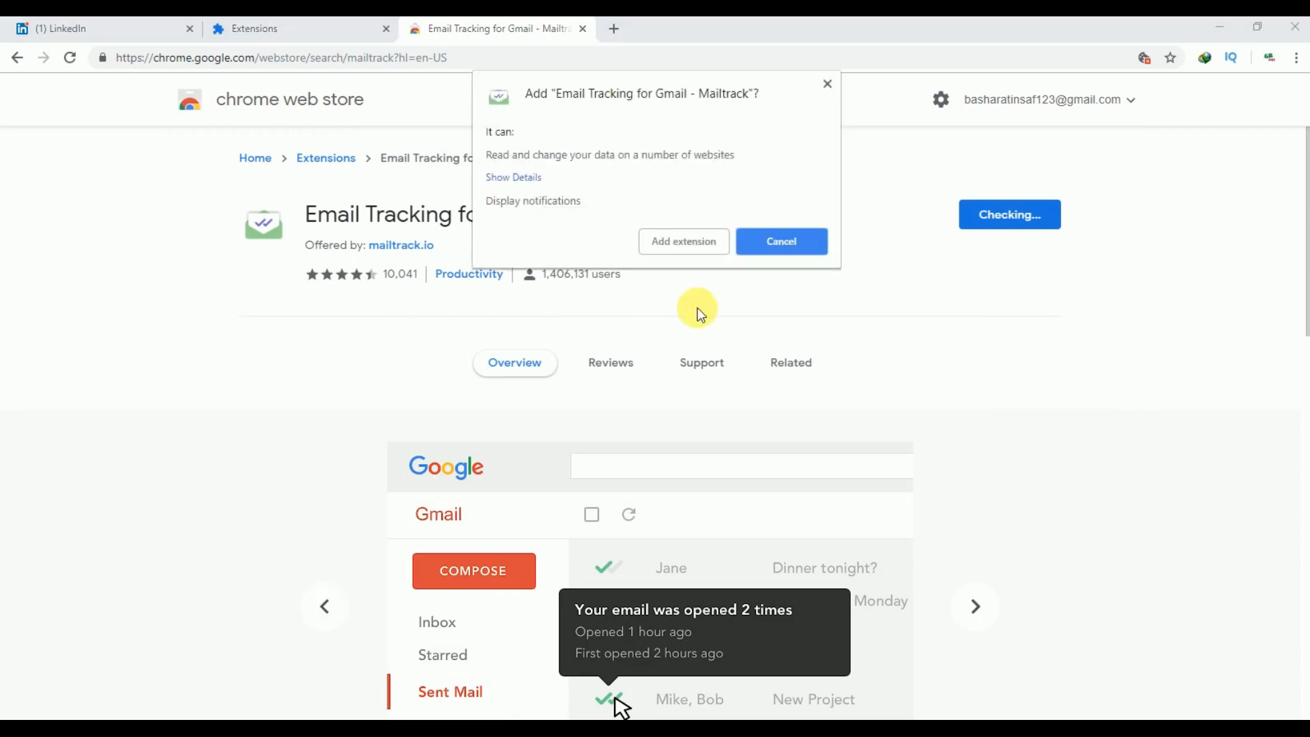
left_click(779, 240)
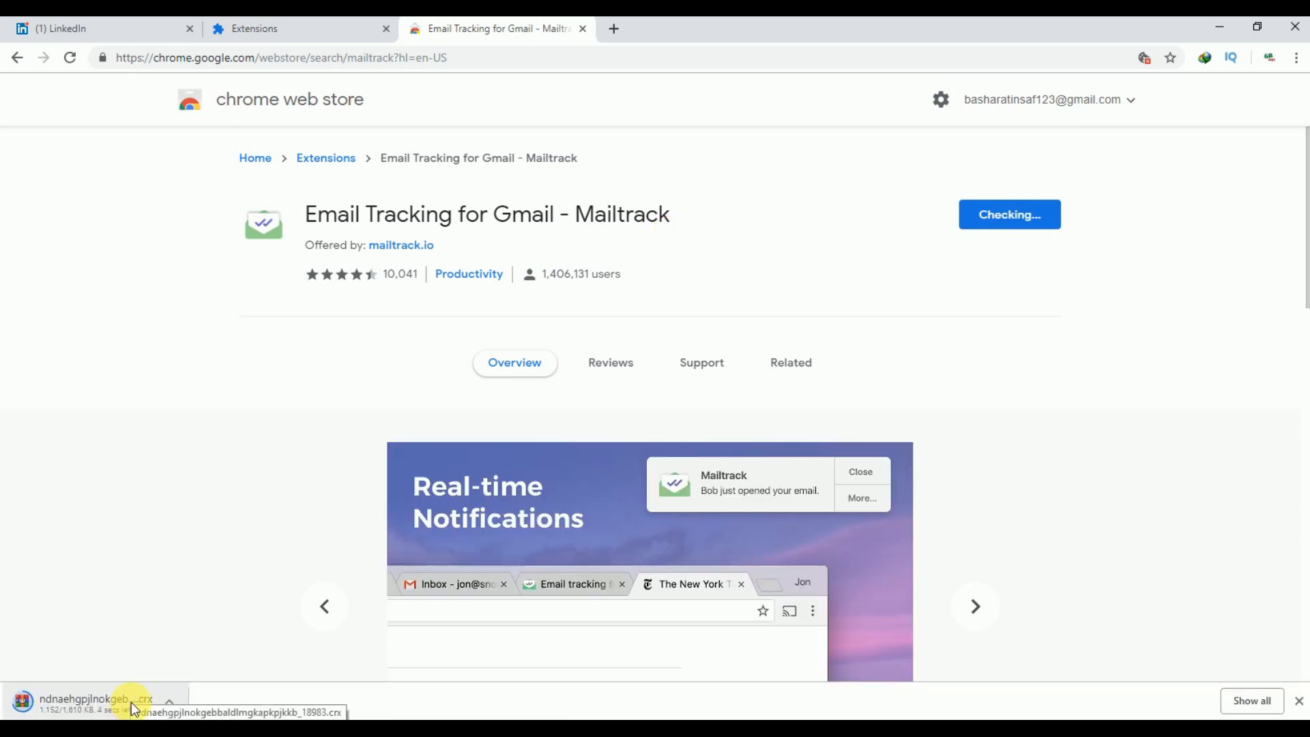
mouse_move(208, 533)
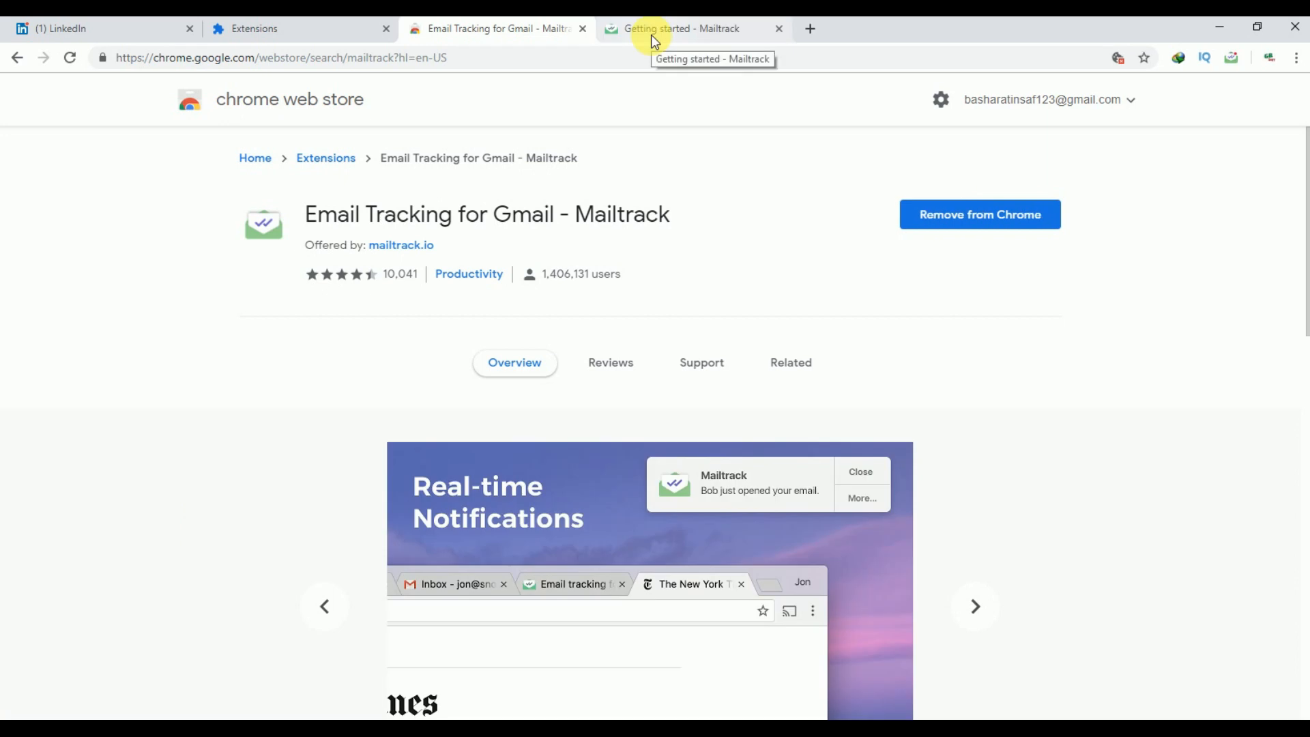
Connect Mailtrack to the Gmail account and grant it Google account access
left_click(685, 29)
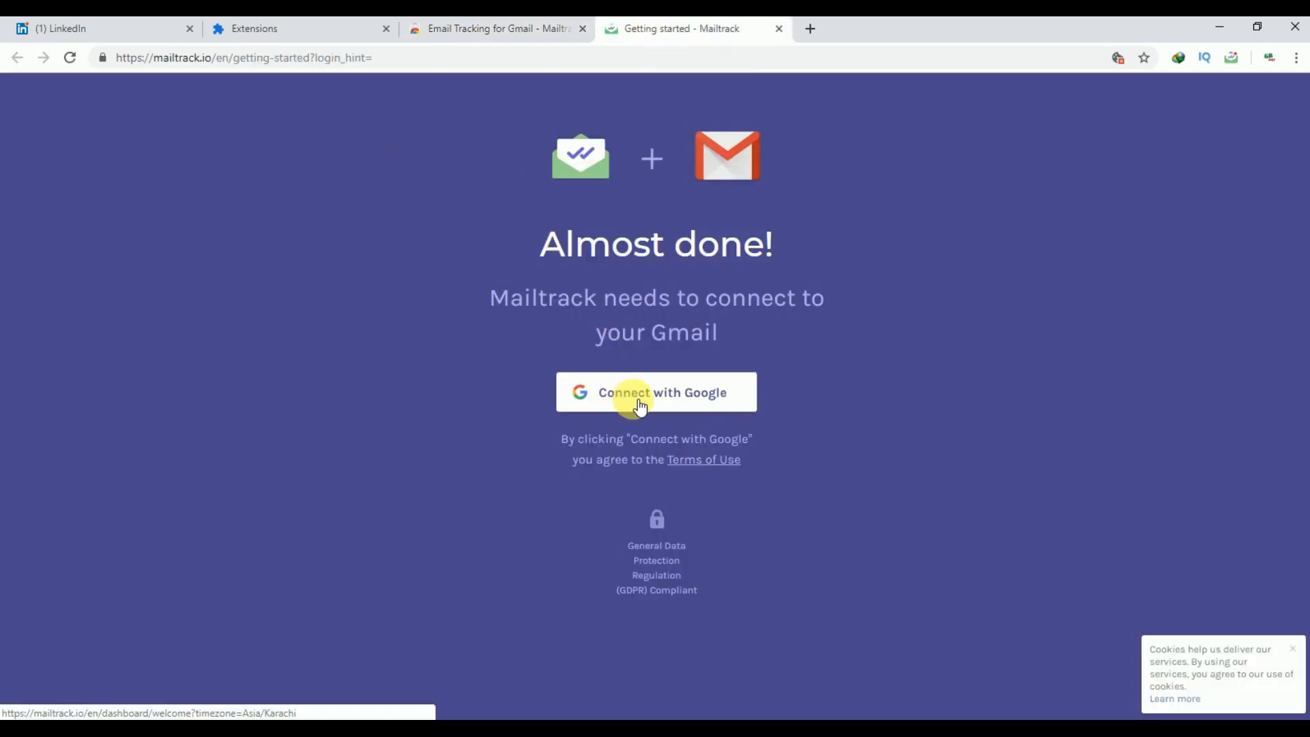
left_click(656, 391)
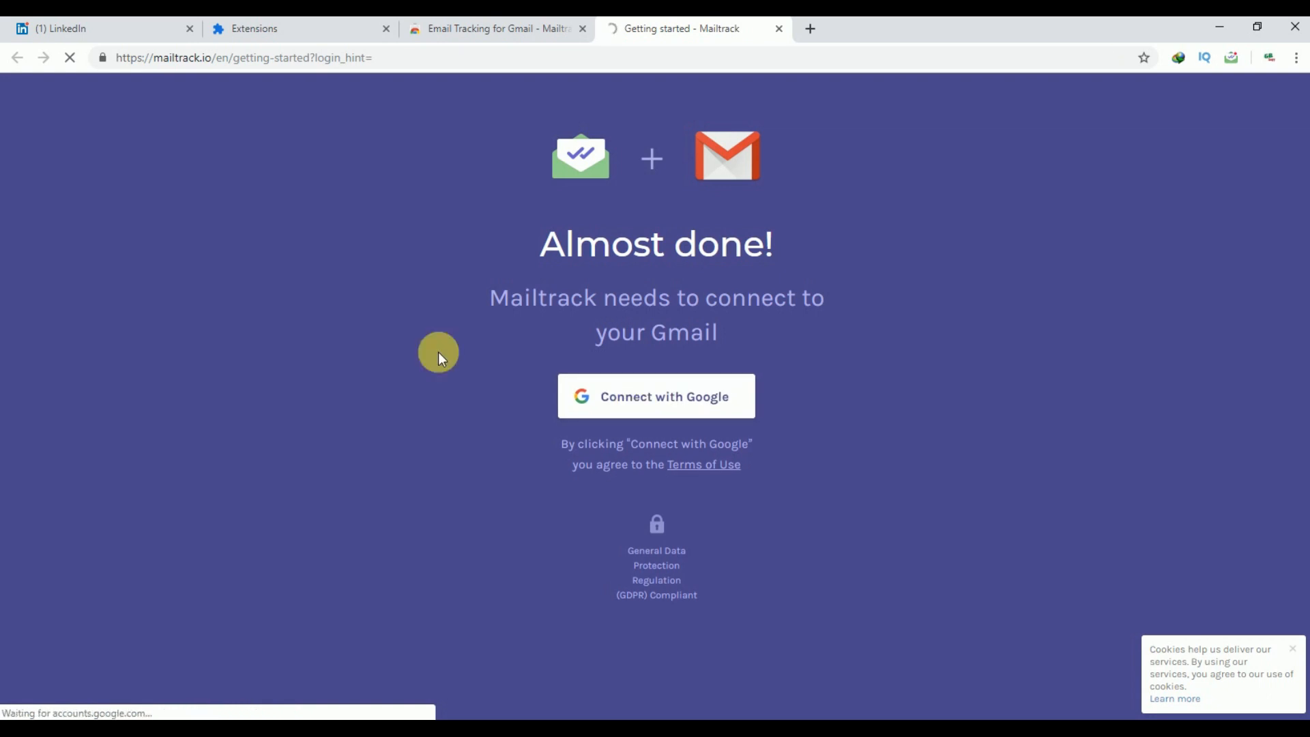
left_click(656, 396)
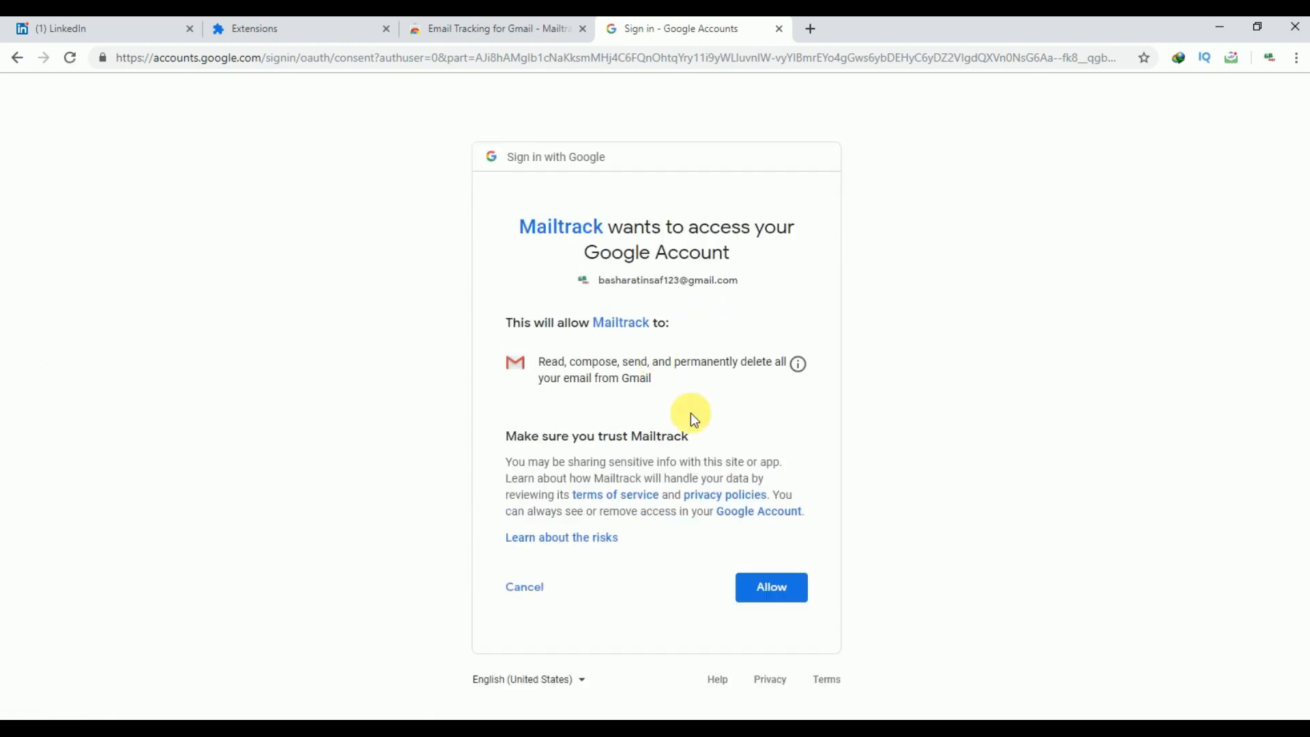
left_click(770, 587)
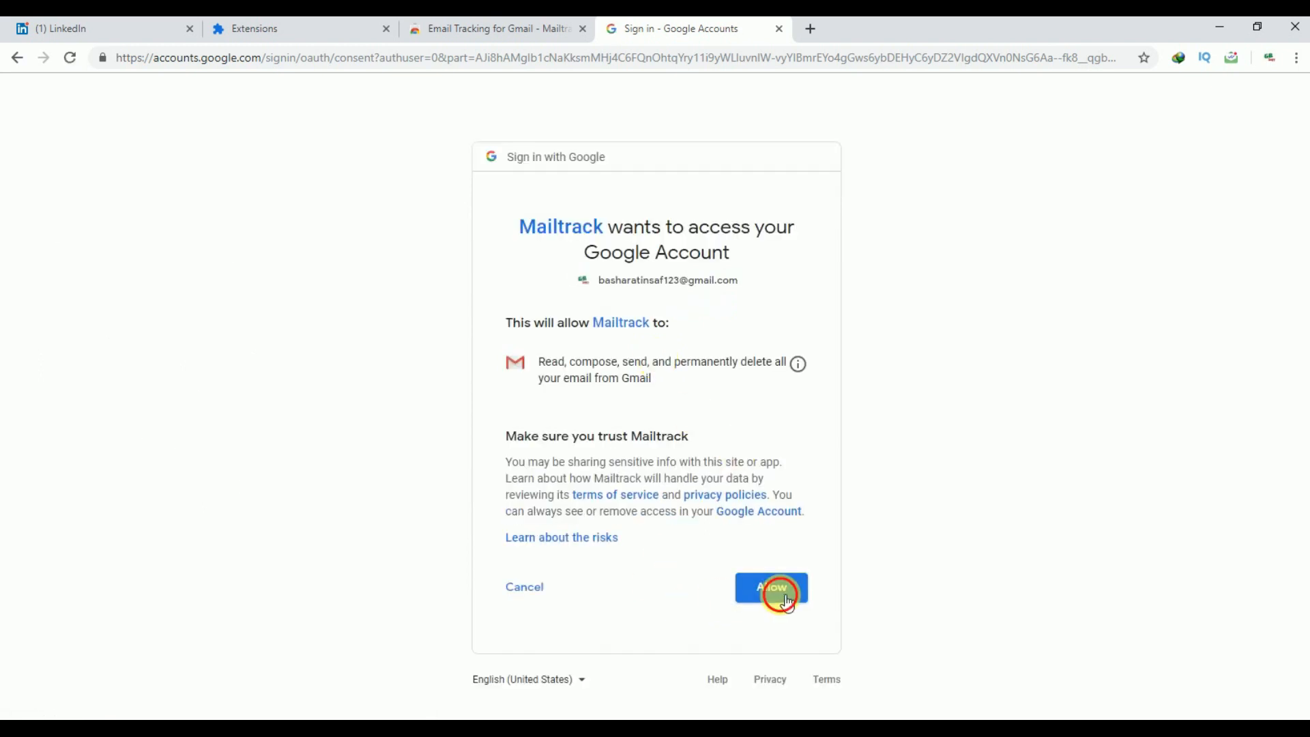
left_click(770, 587)
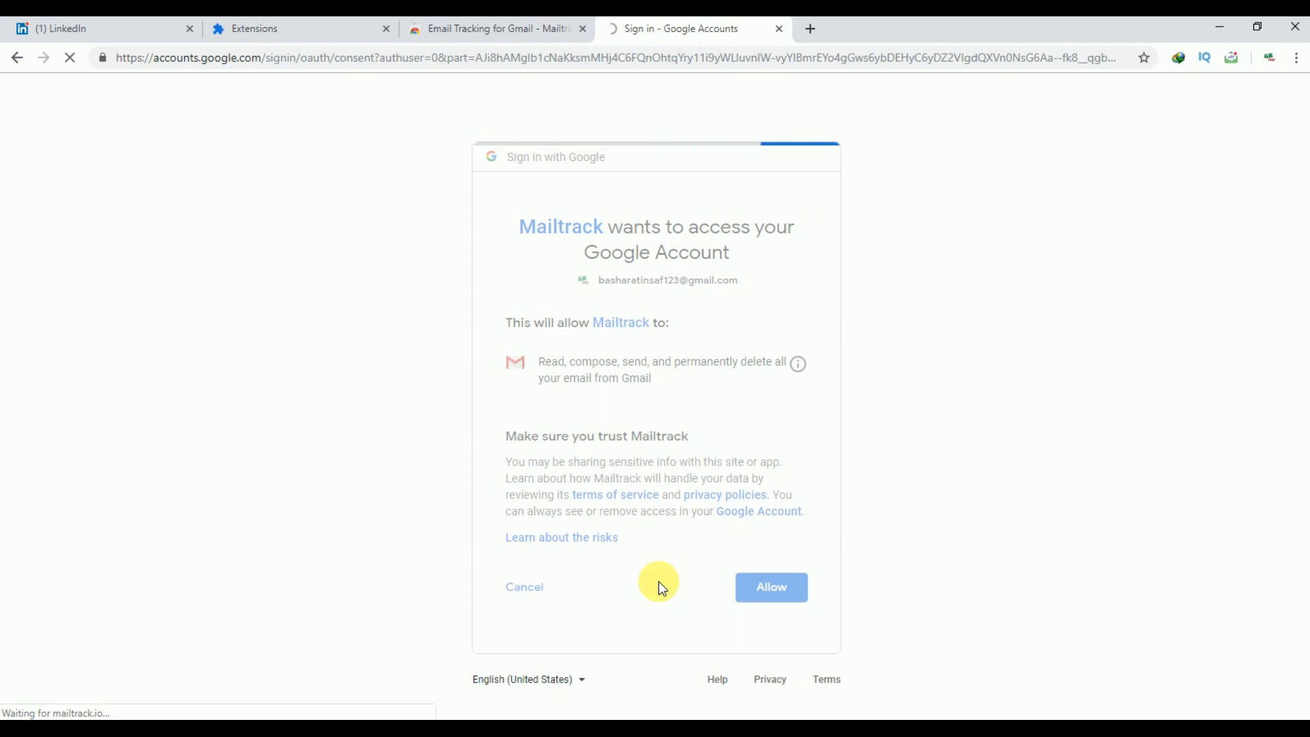
left_click(769, 587)
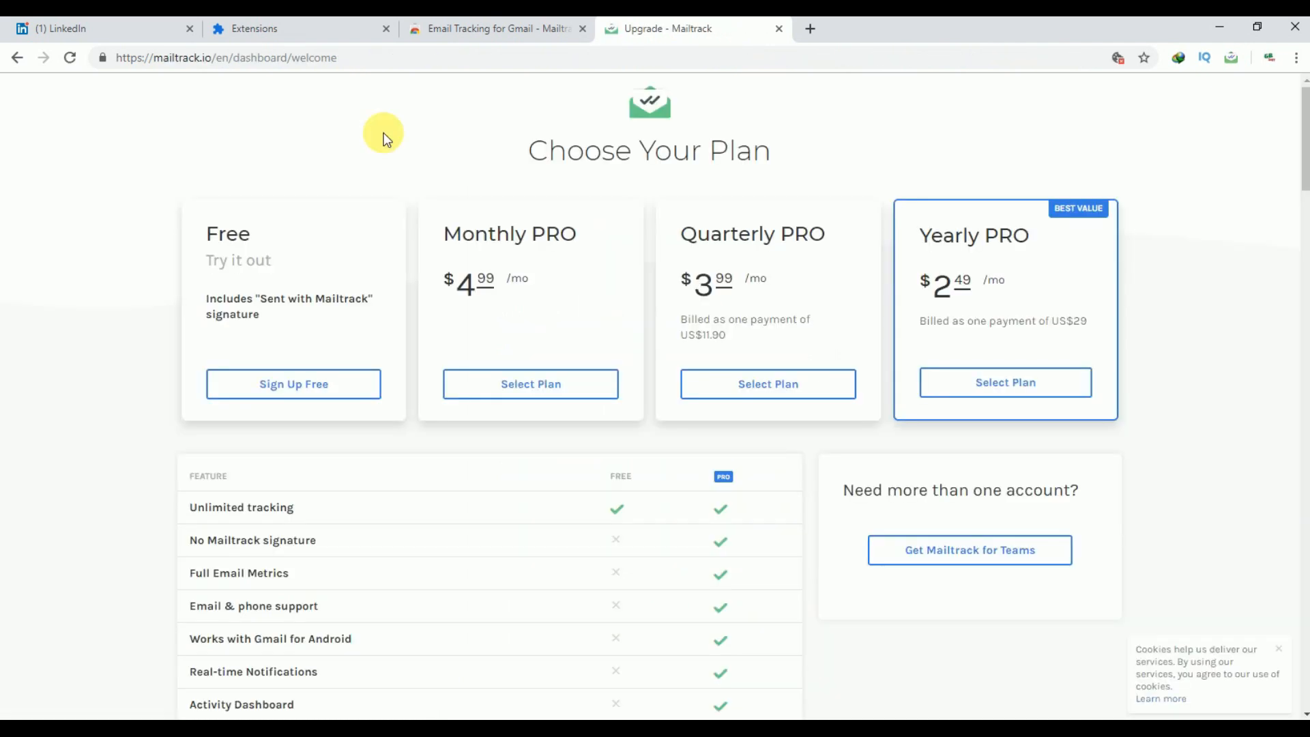
mouse_move(133, 233)
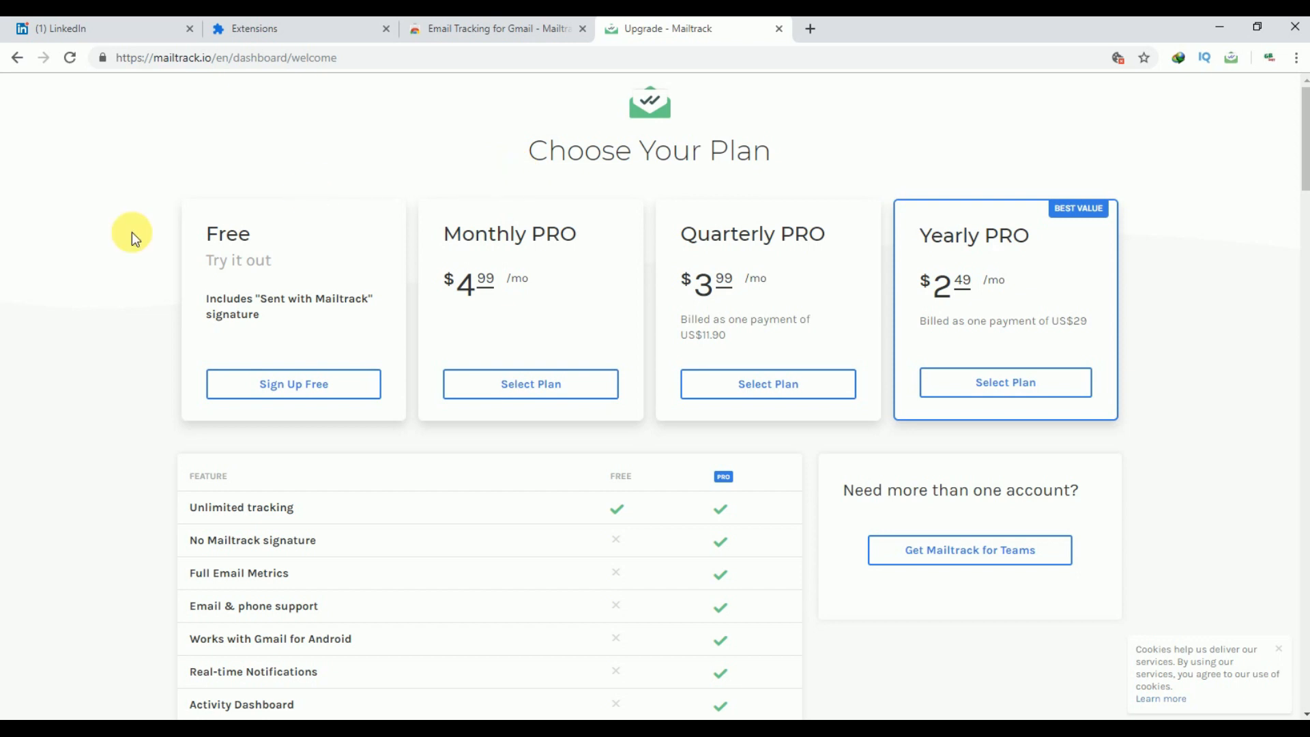
mouse_move(294, 383)
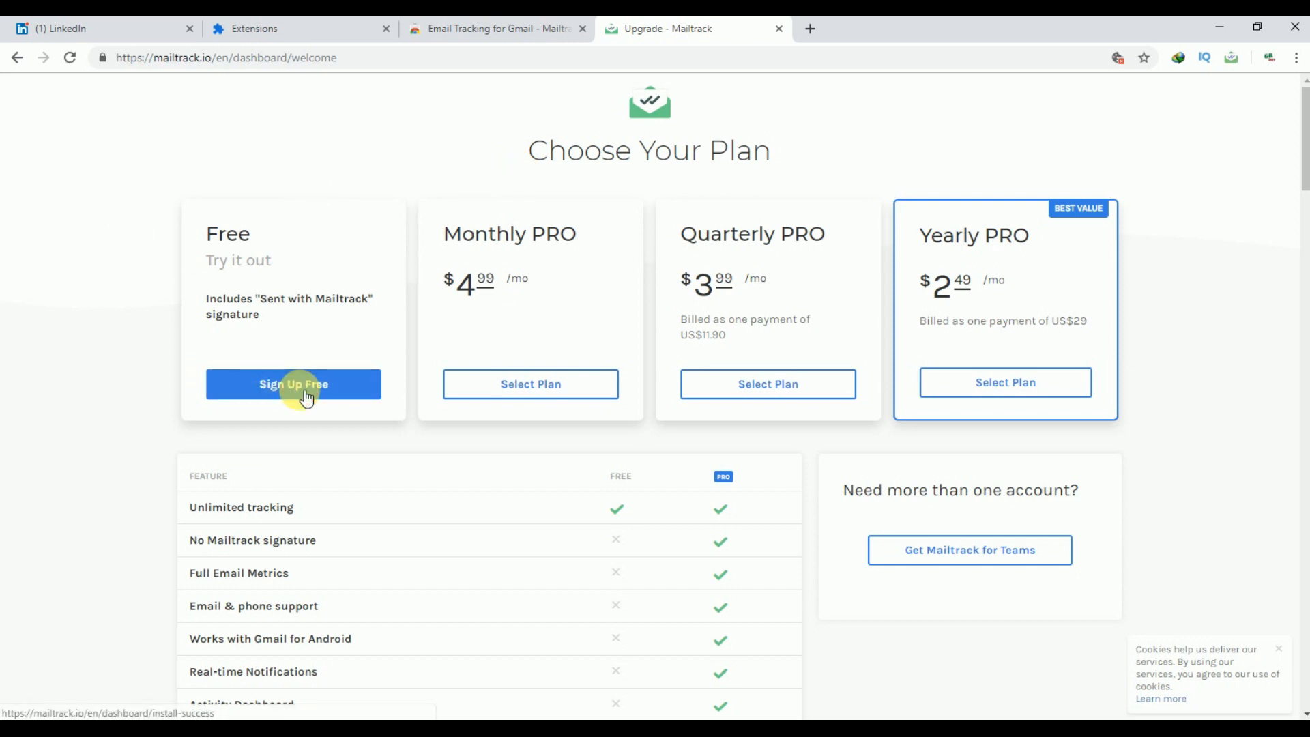
Choose the free Mailtrack plan and continue to Gmail once installation completes
left_click(294, 383)
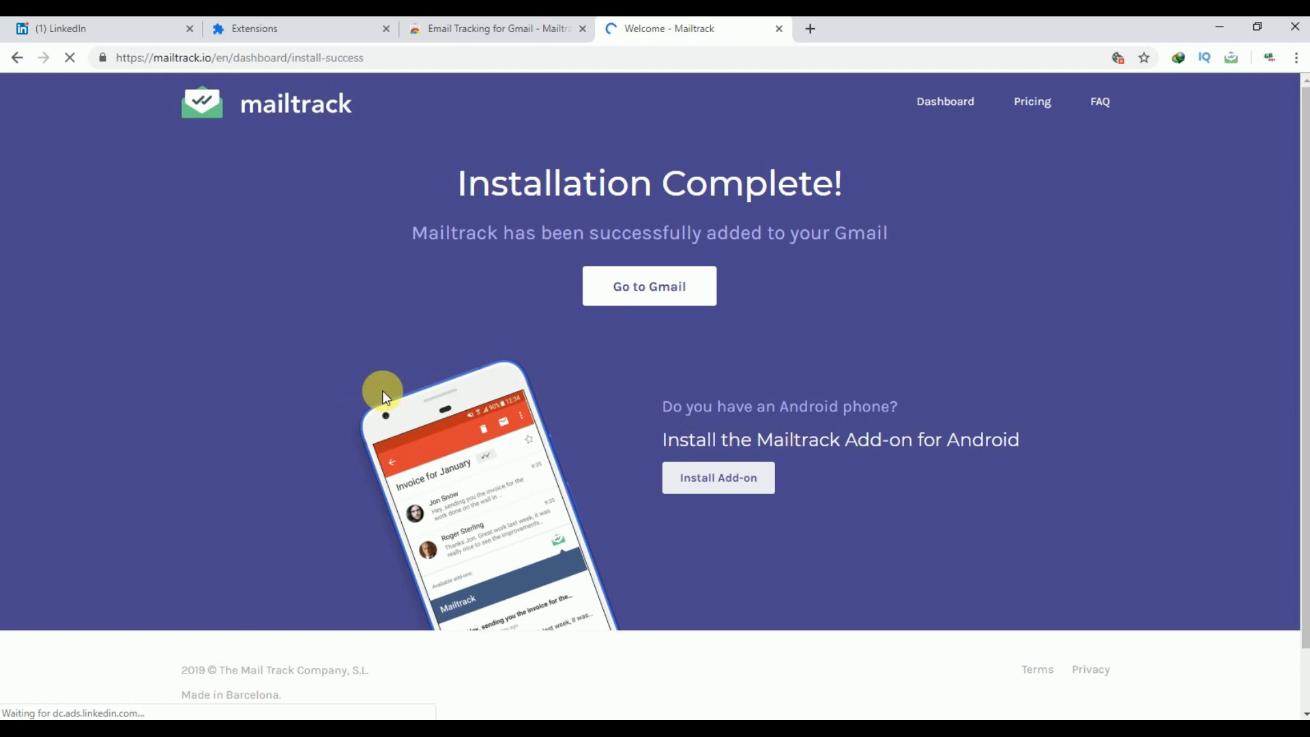
left_click(649, 285)
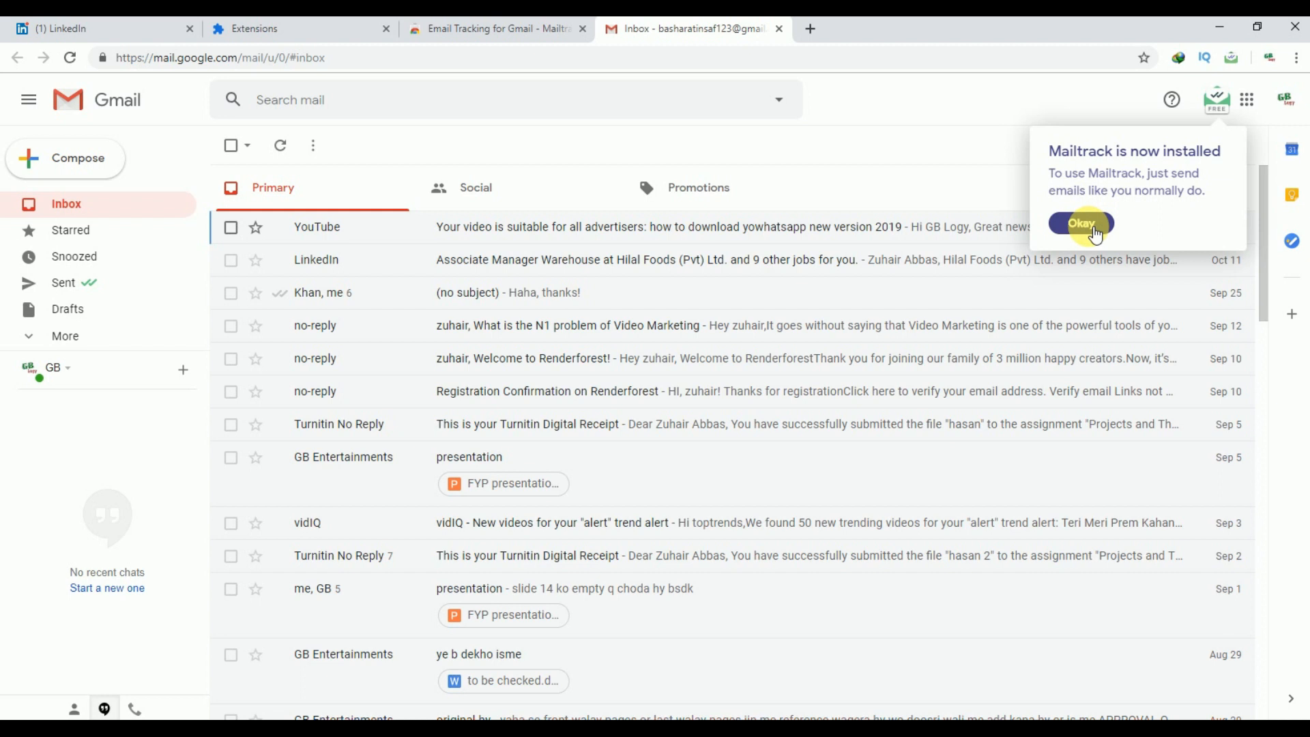
Dismiss the Mailtrack installed notice and show the Sent mail folder
left_click(1080, 223)
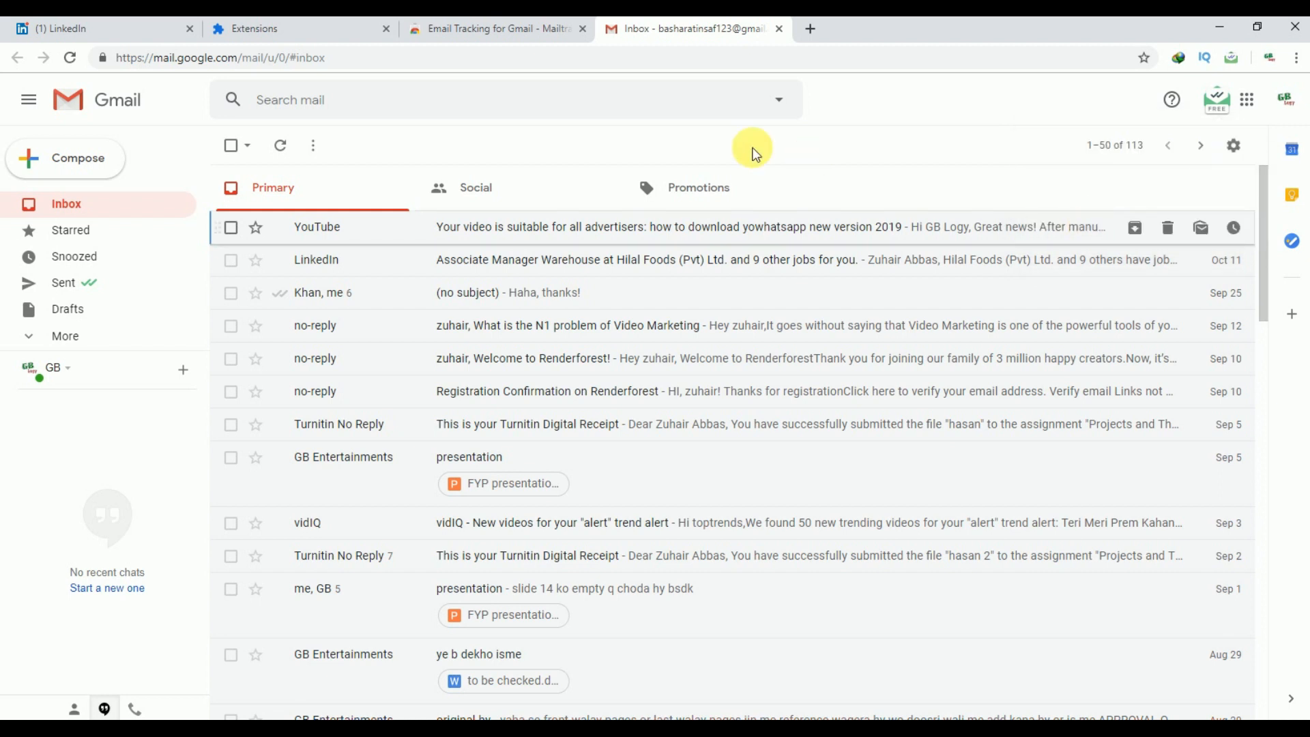
mouse_move(63, 283)
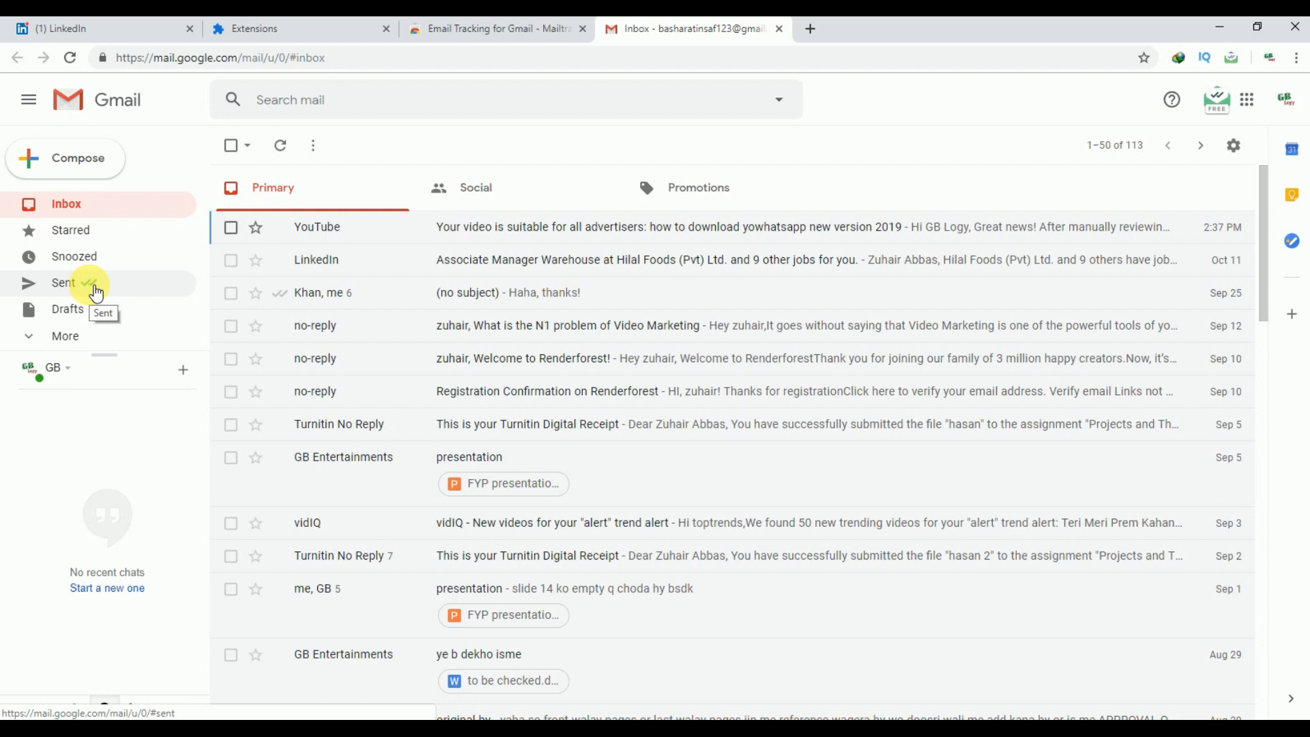
mouse_move(91, 288)
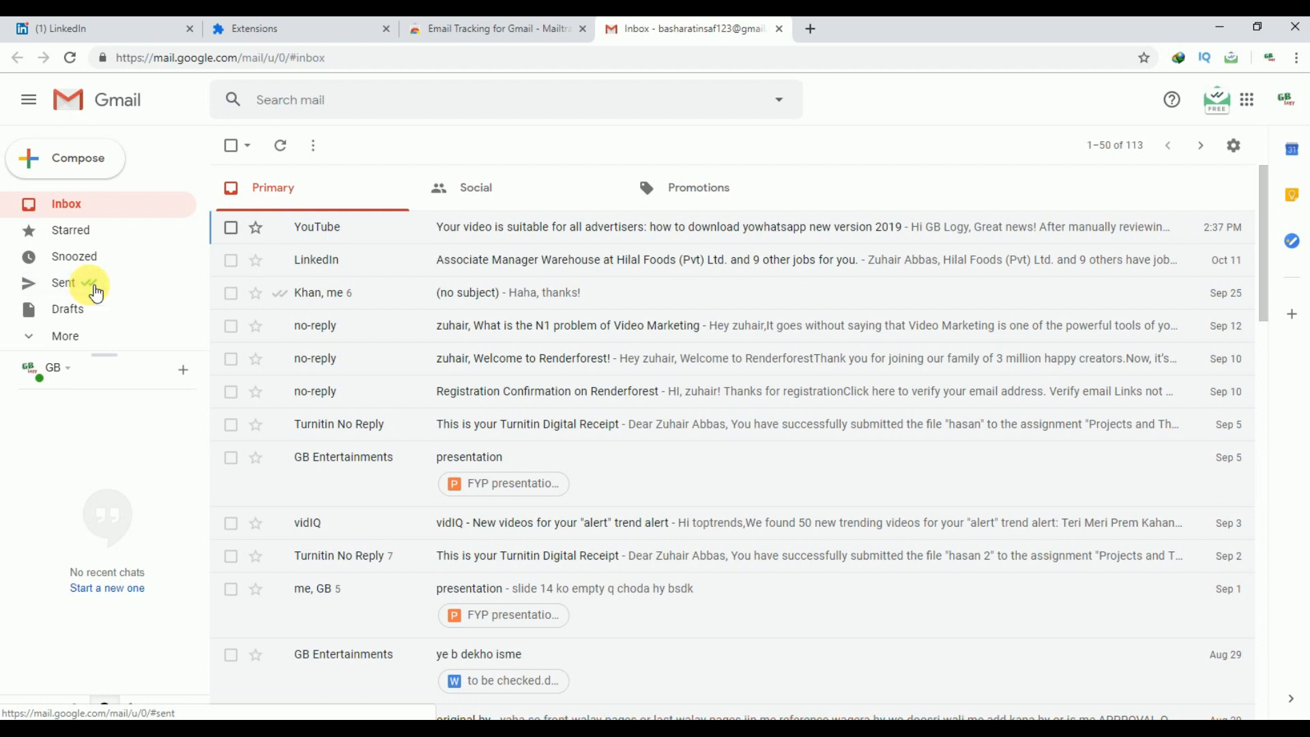
left_click(64, 282)
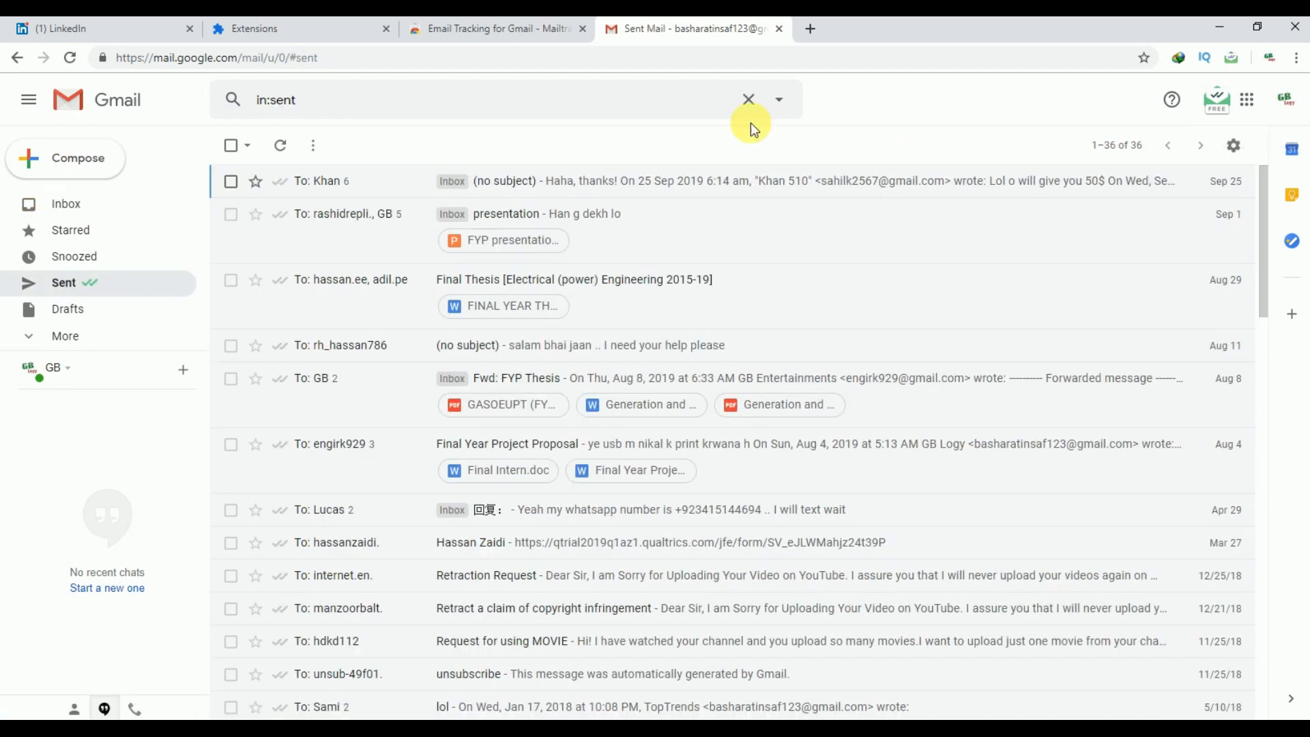
mouse_move(839, 142)
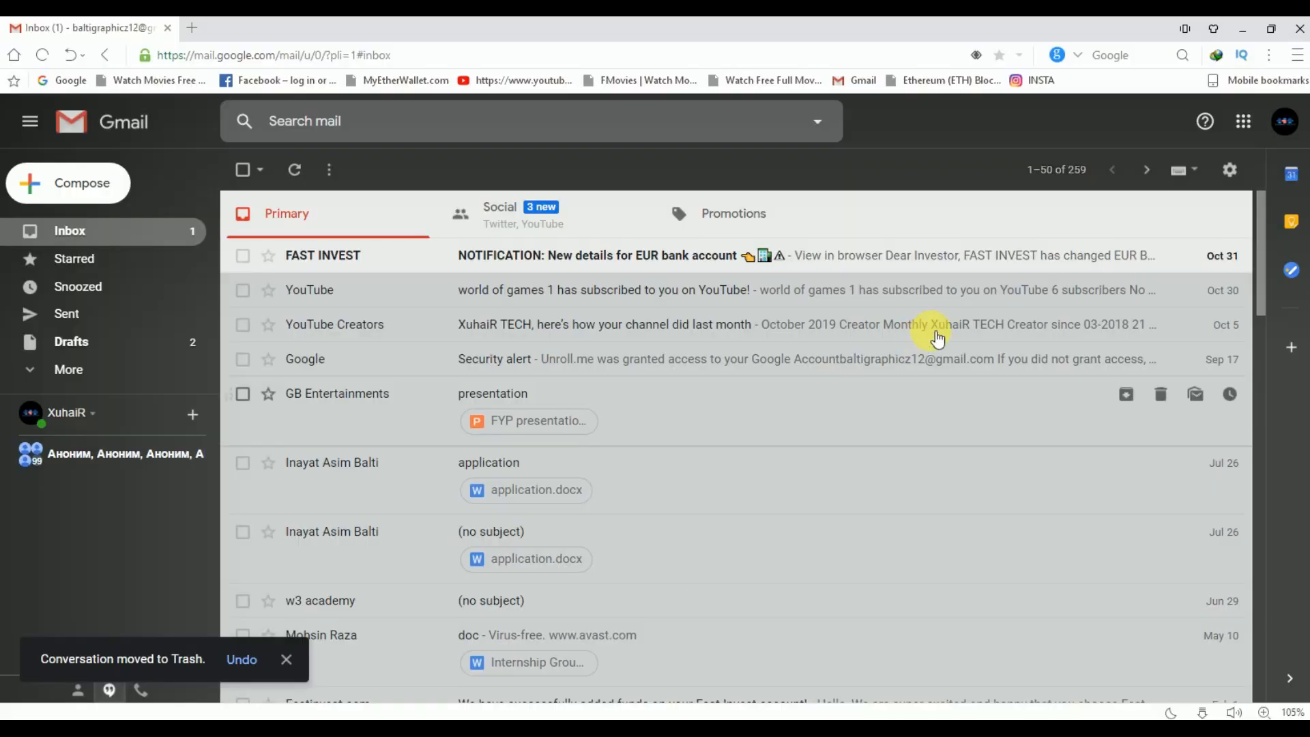
In the second browser, reveal and select the receiving account's email address
left_click(1285, 121)
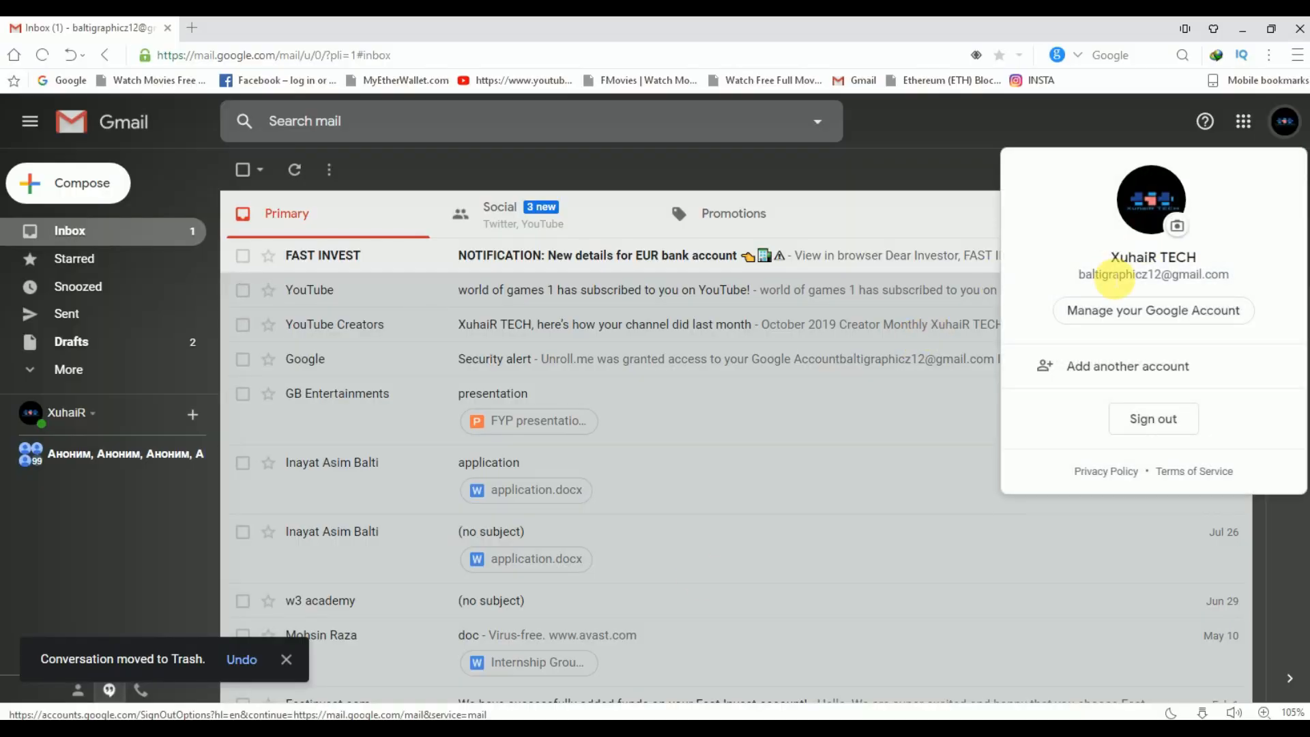
double_click(1153, 274)
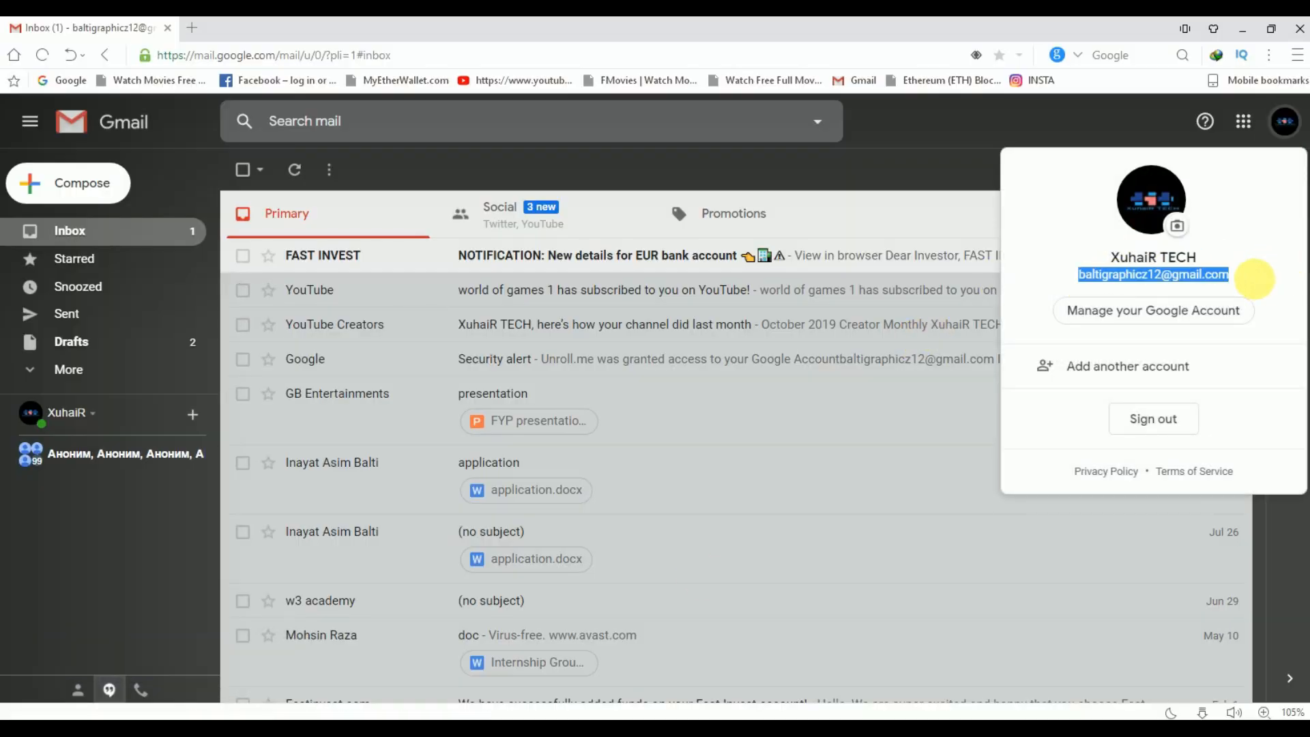
mouse_move(1123, 321)
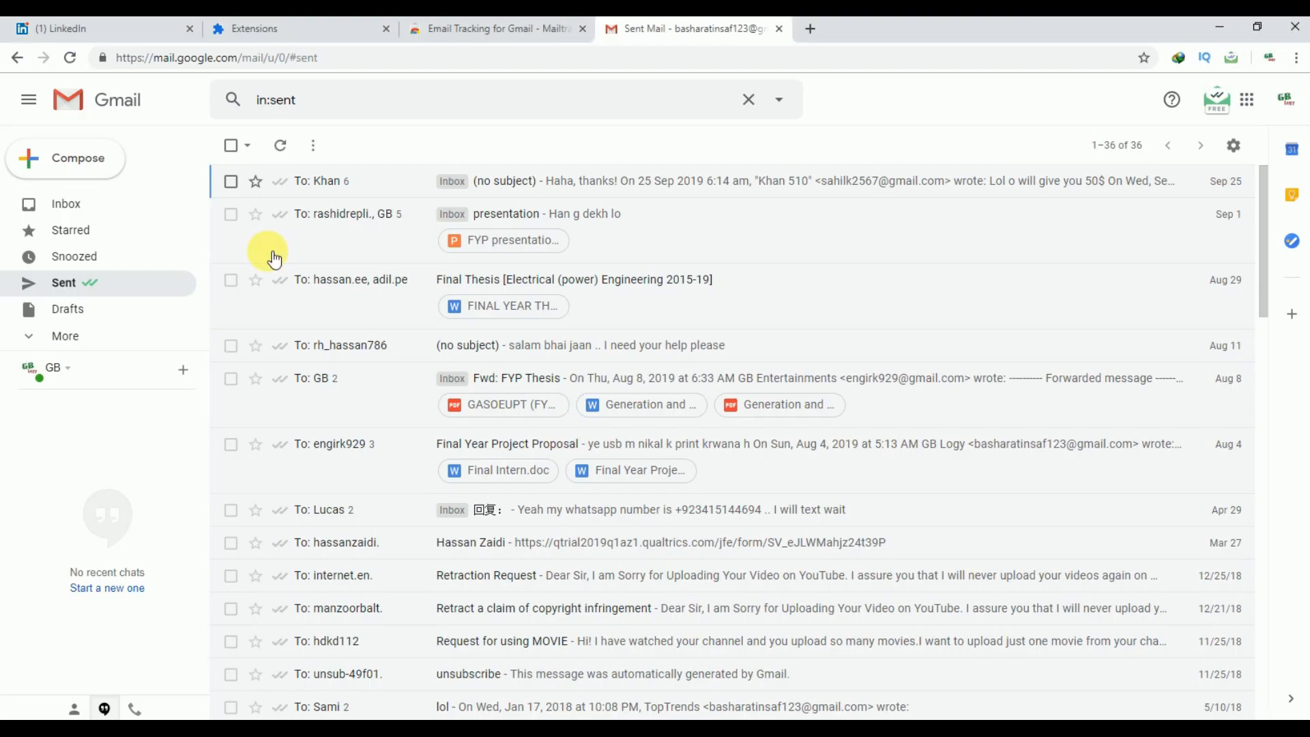
left_click(66, 159)
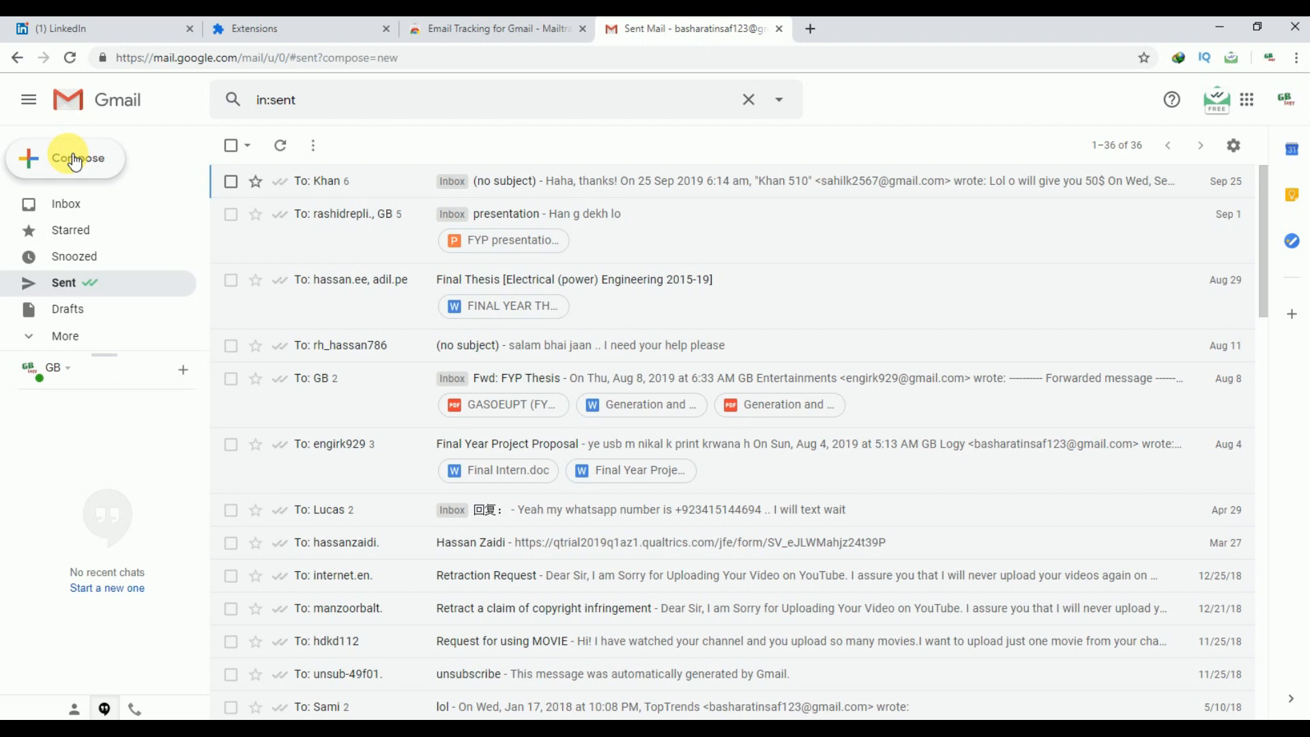
left_click(77, 158)
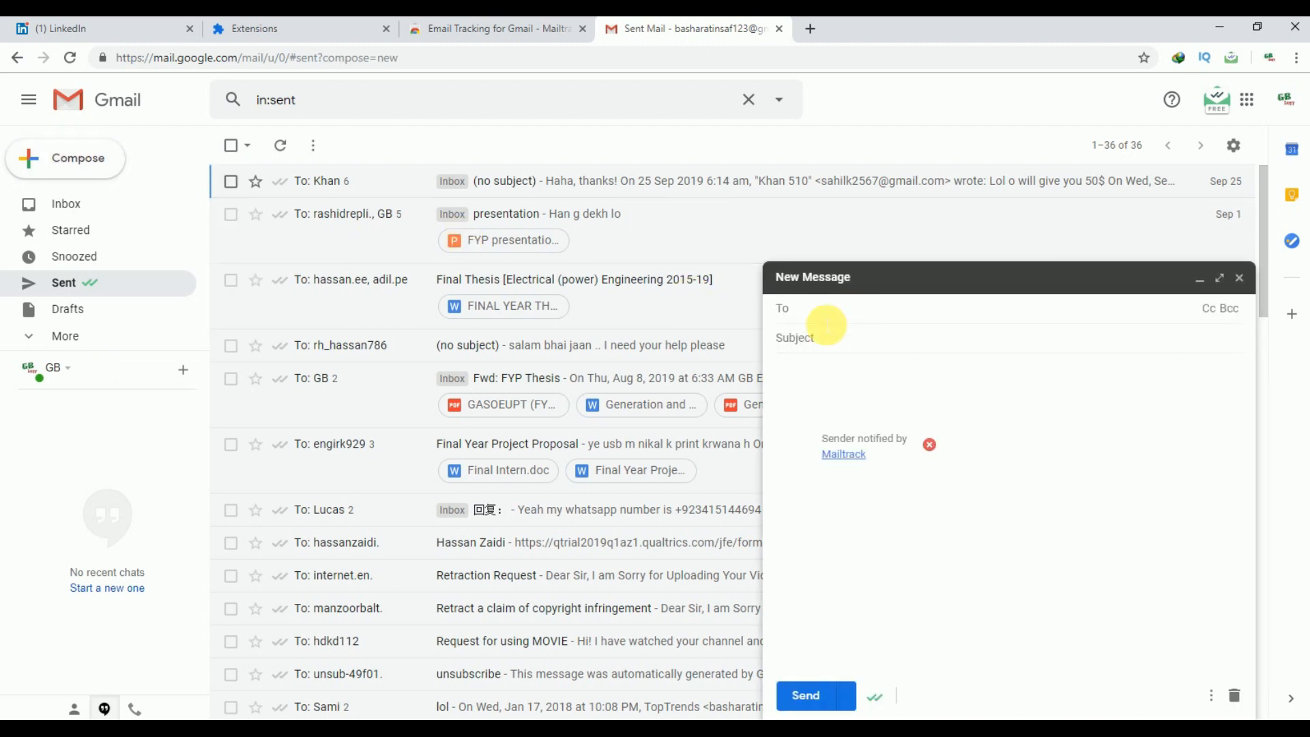
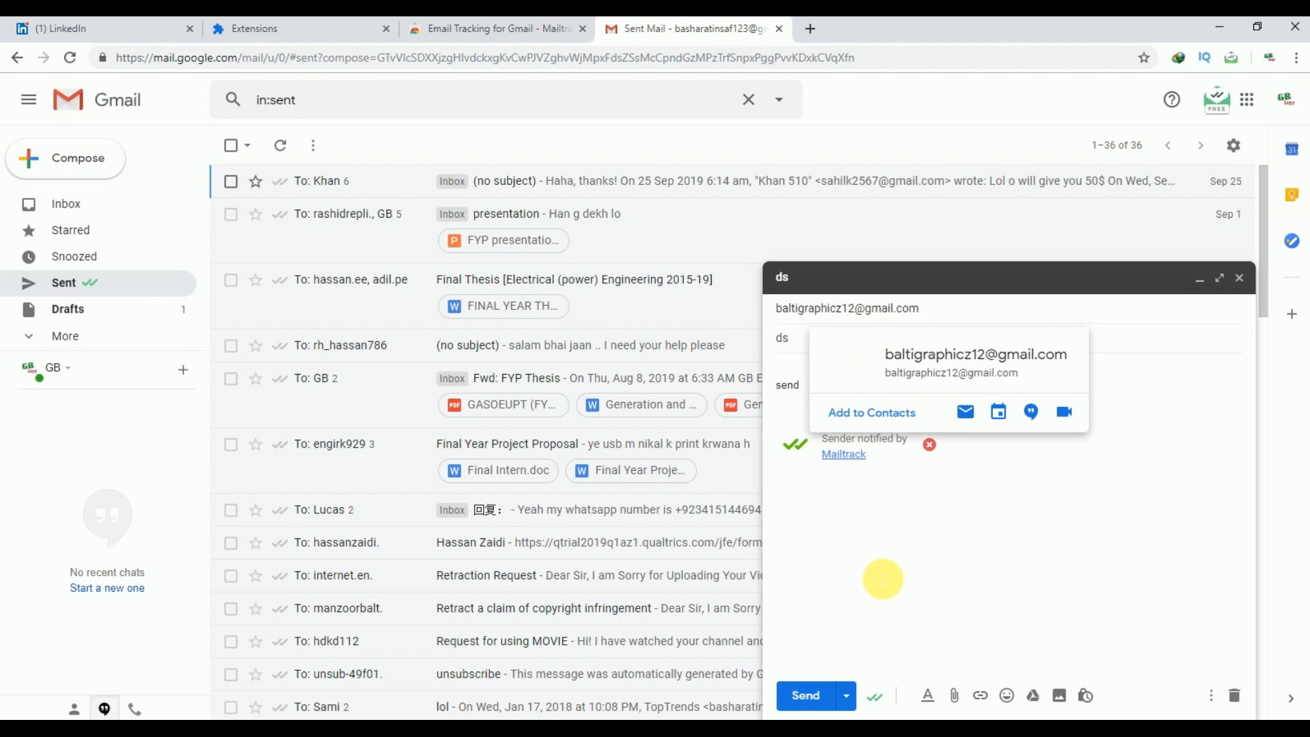
left_click(805, 696)
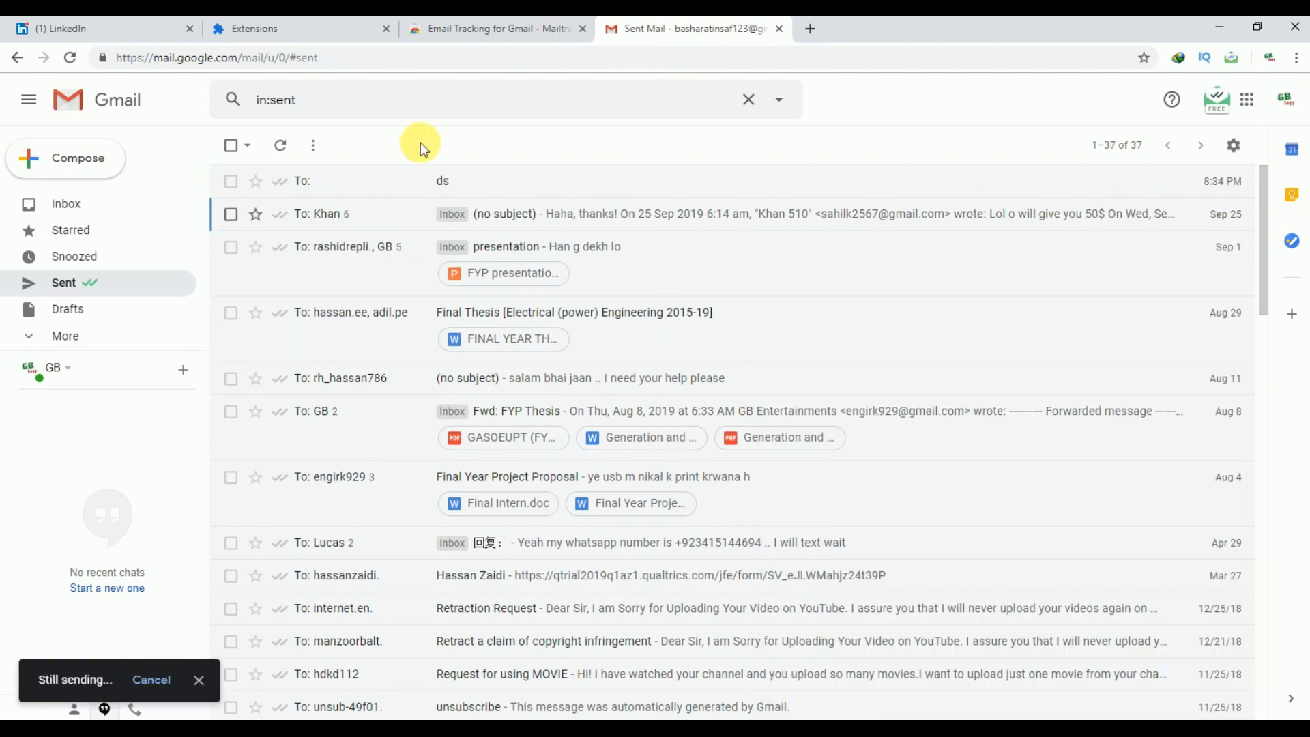
mouse_move(281, 191)
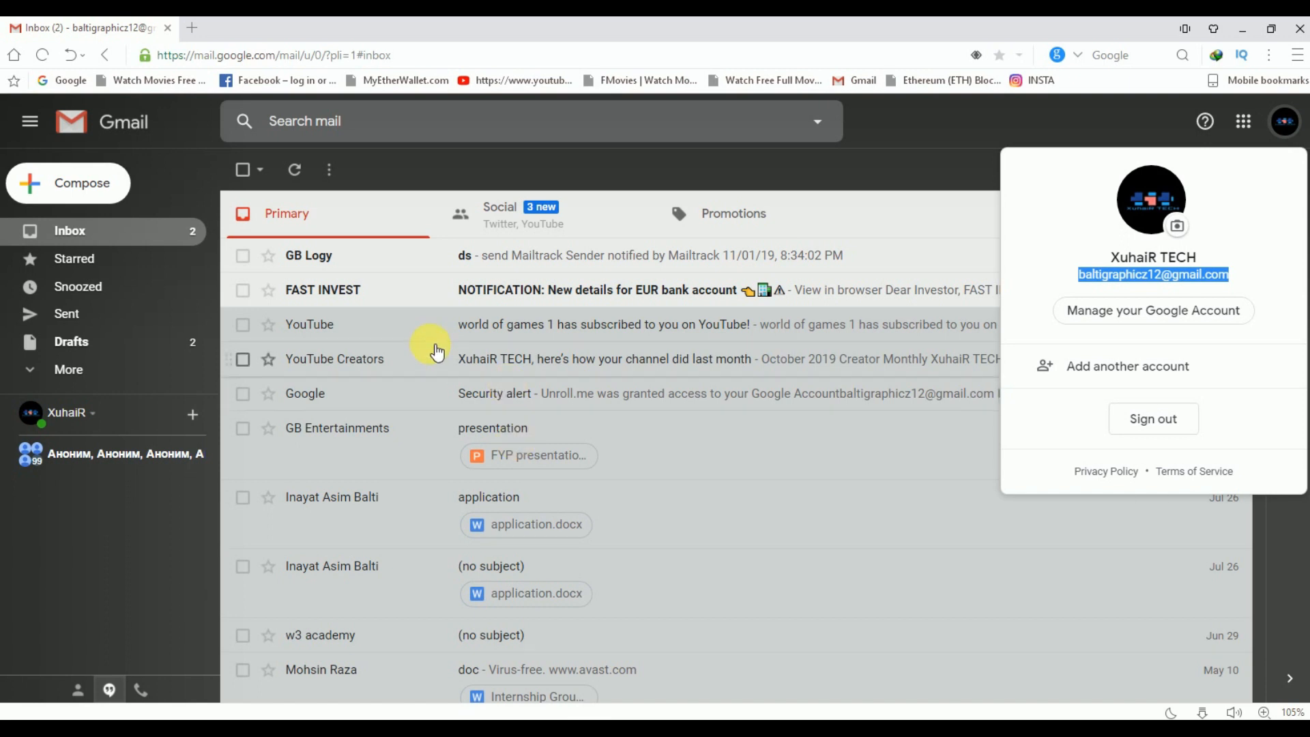
mouse_move(539, 272)
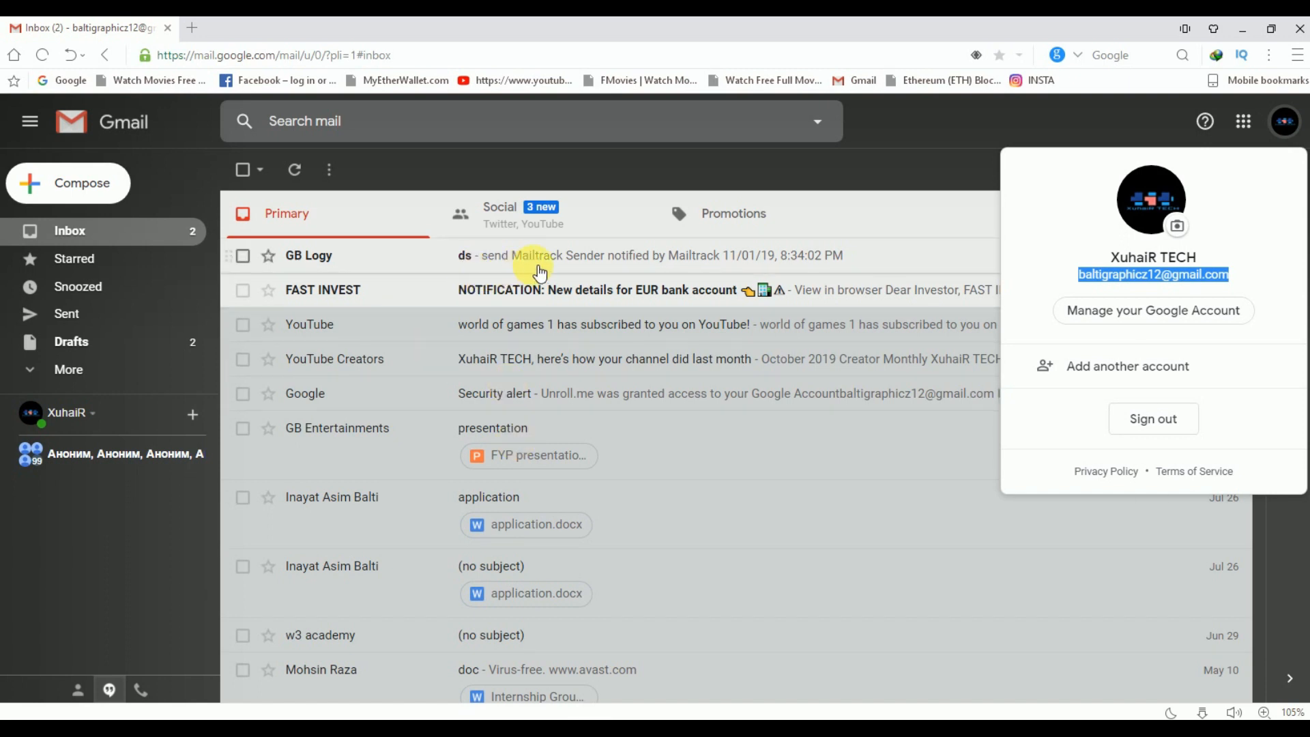
mouse_move(600, 411)
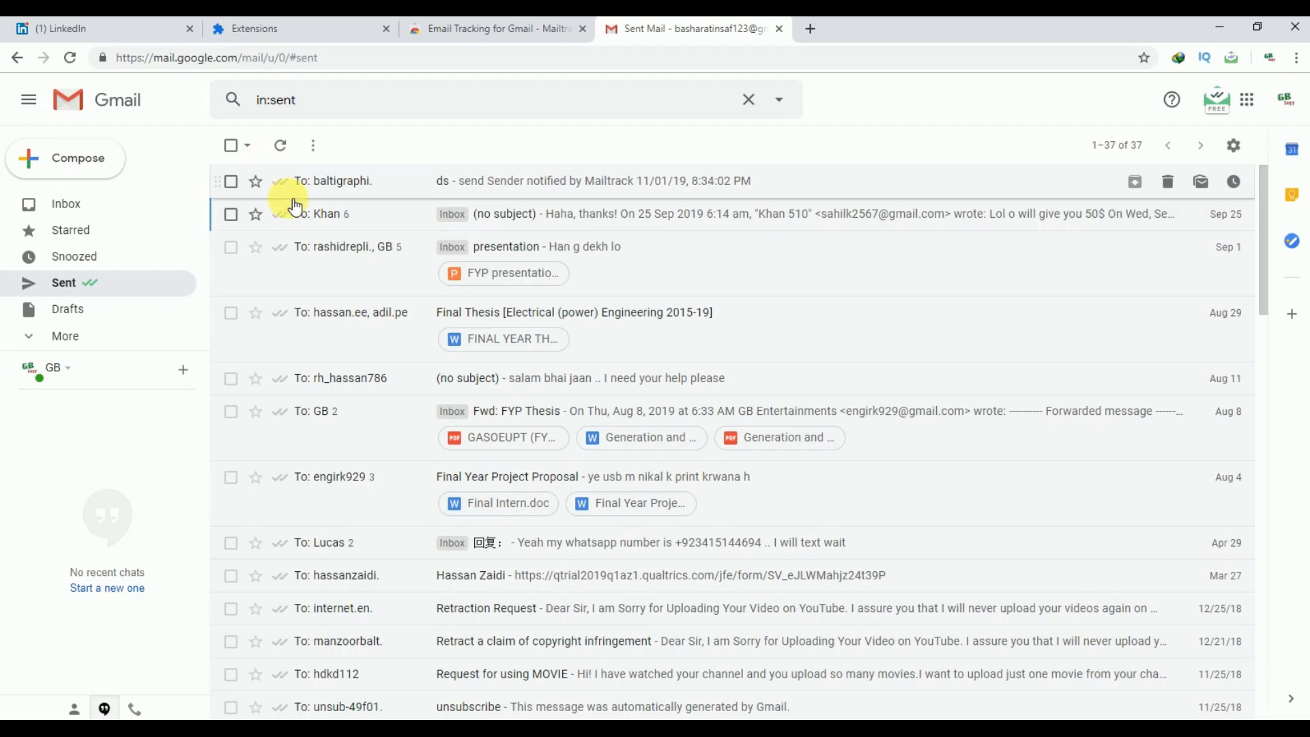
mouse_move(445, 293)
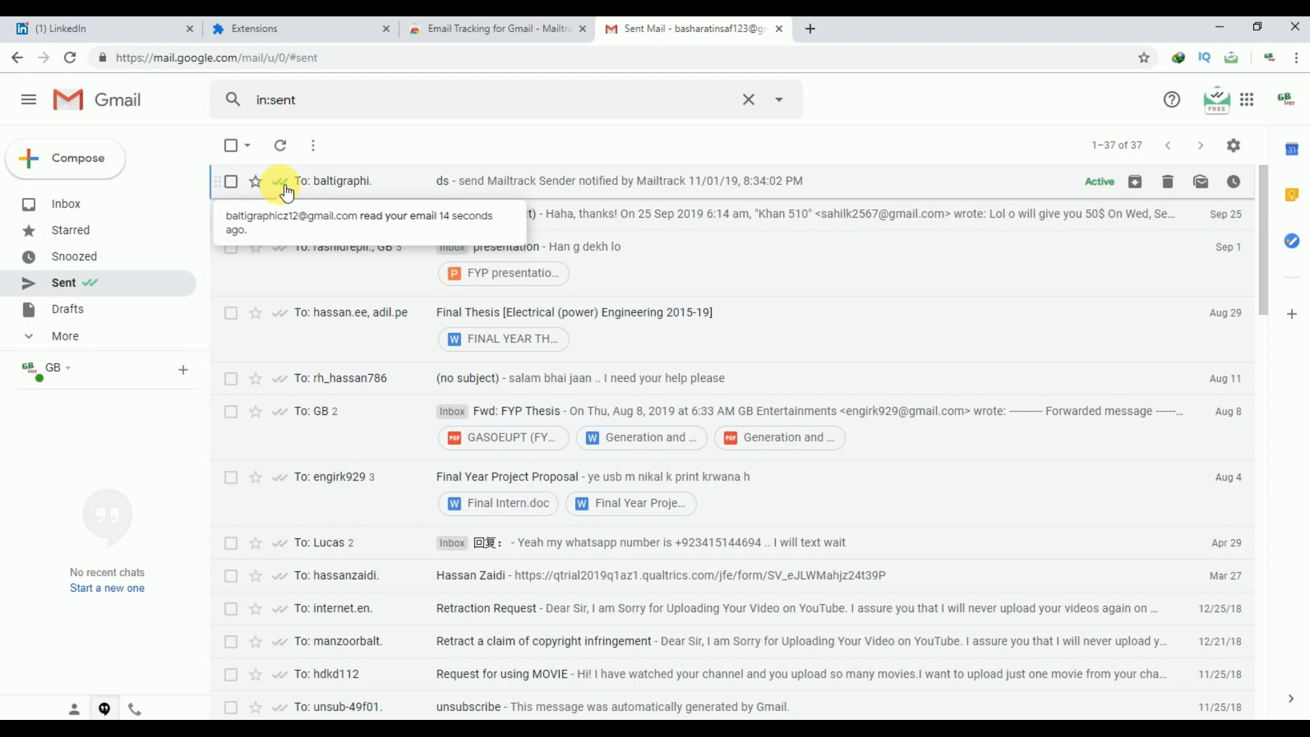
mouse_move(735, 162)
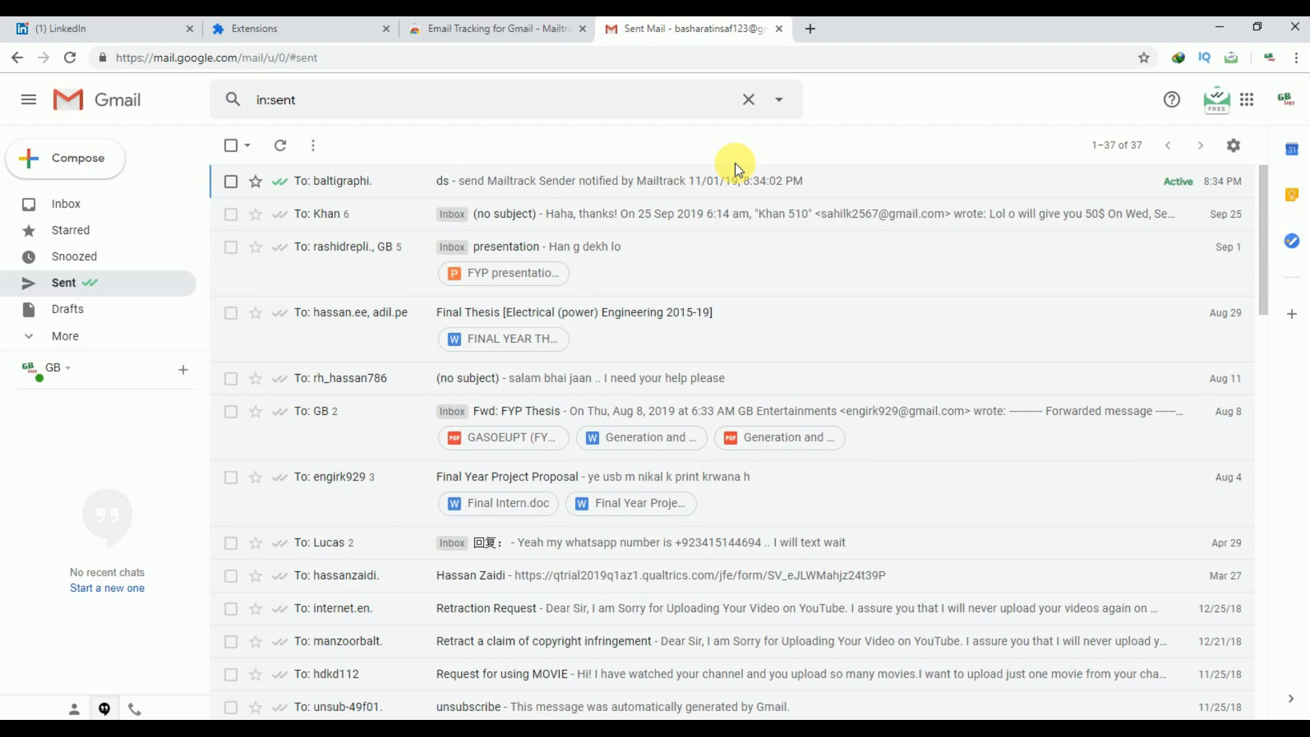